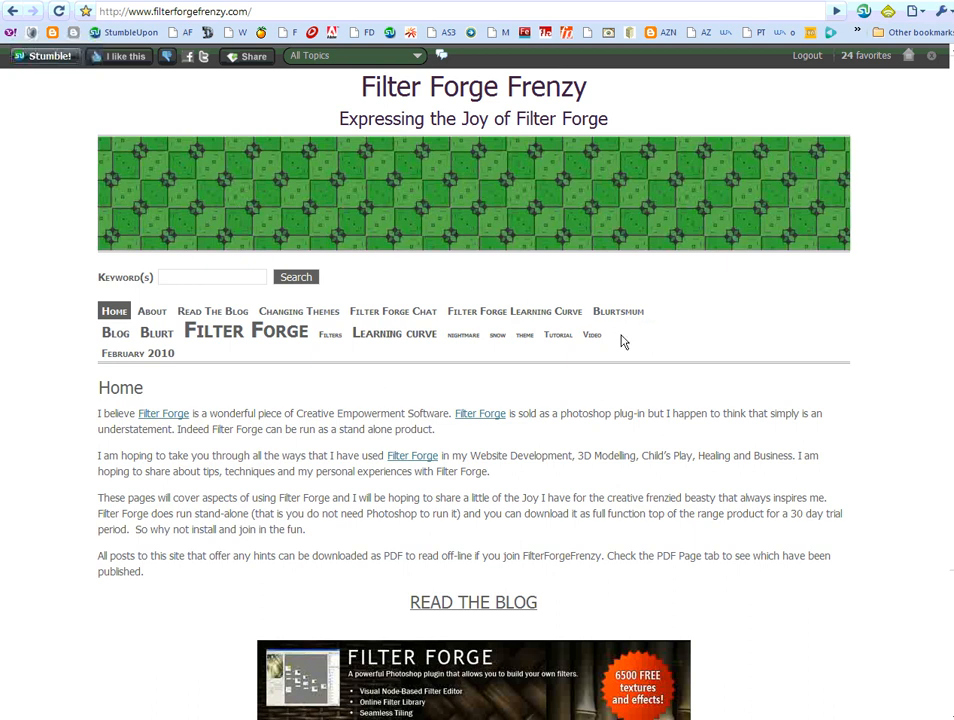
mouse_move(752, 285)
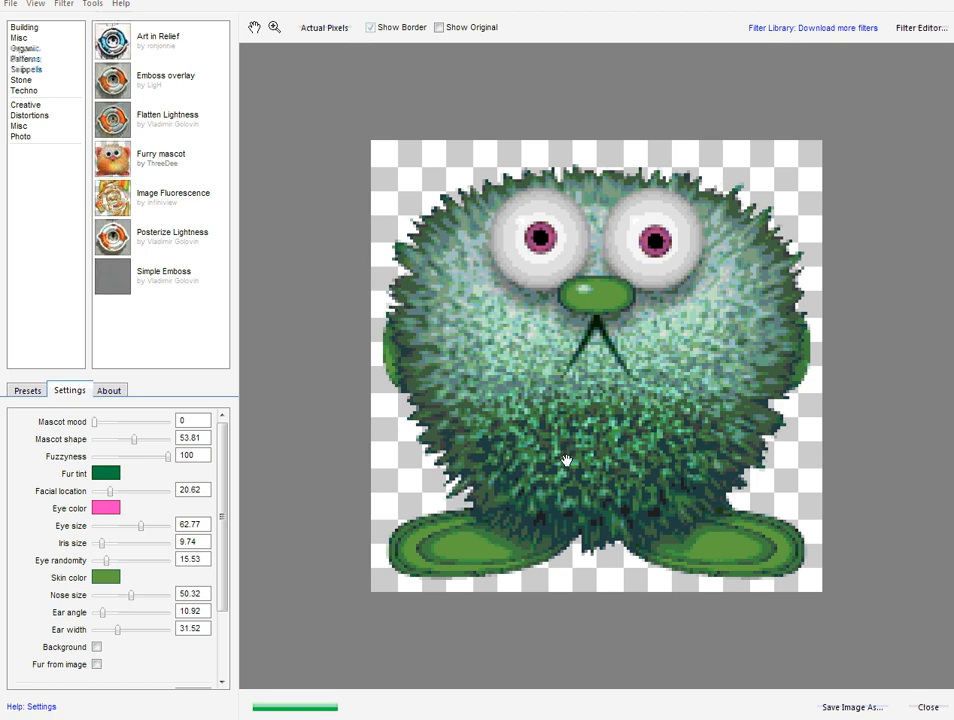
mouse_move(422, 458)
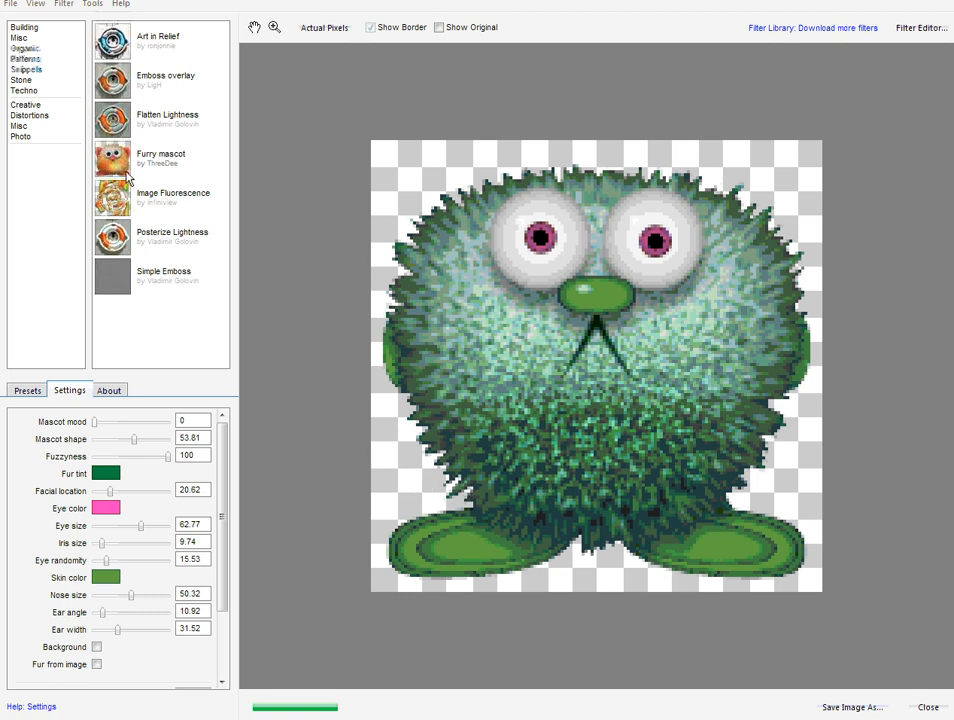
mouse_move(180, 177)
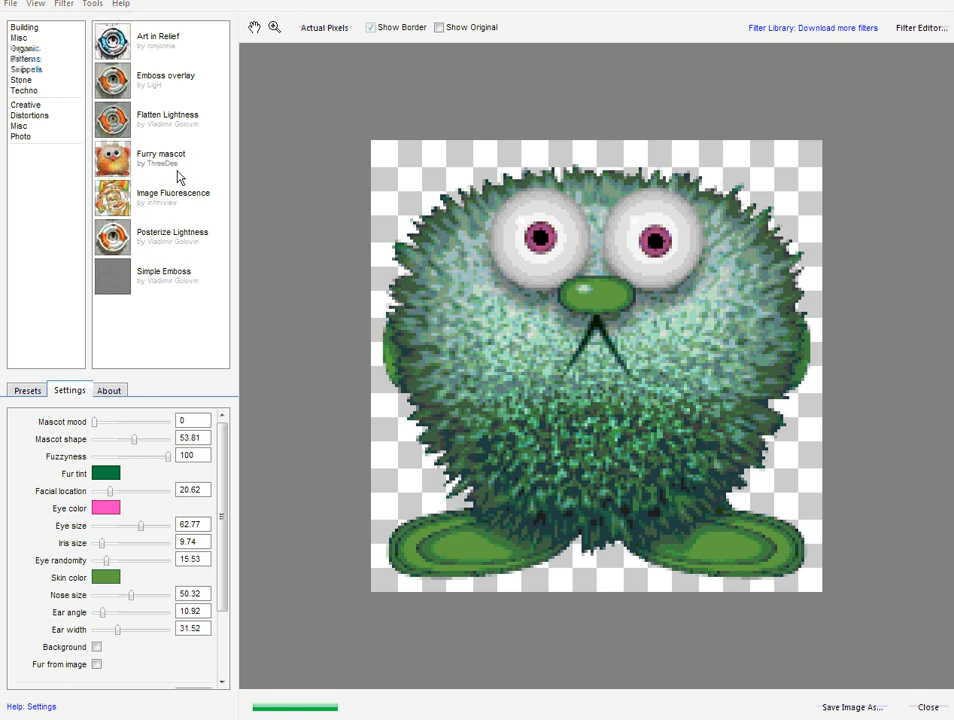
mouse_move(143, 175)
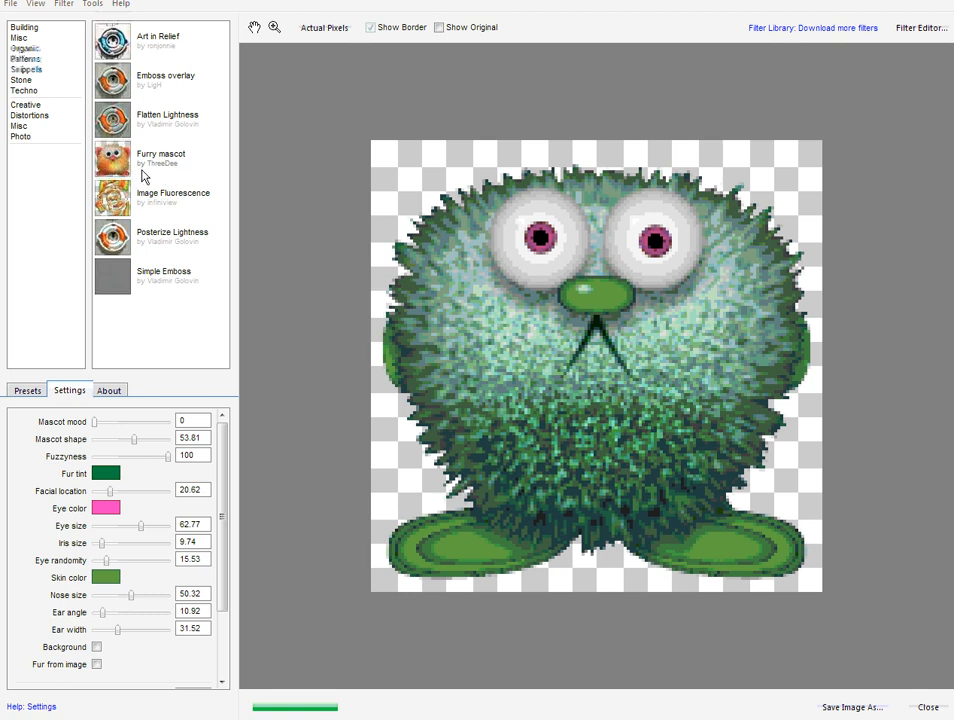
mouse_move(183, 177)
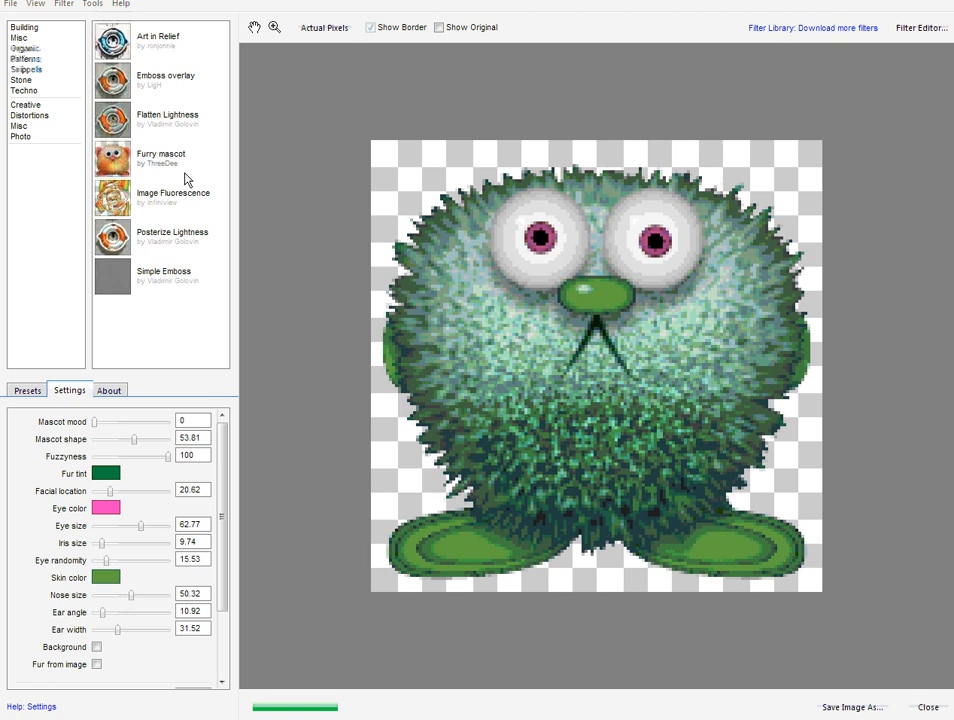
mouse_move(157, 261)
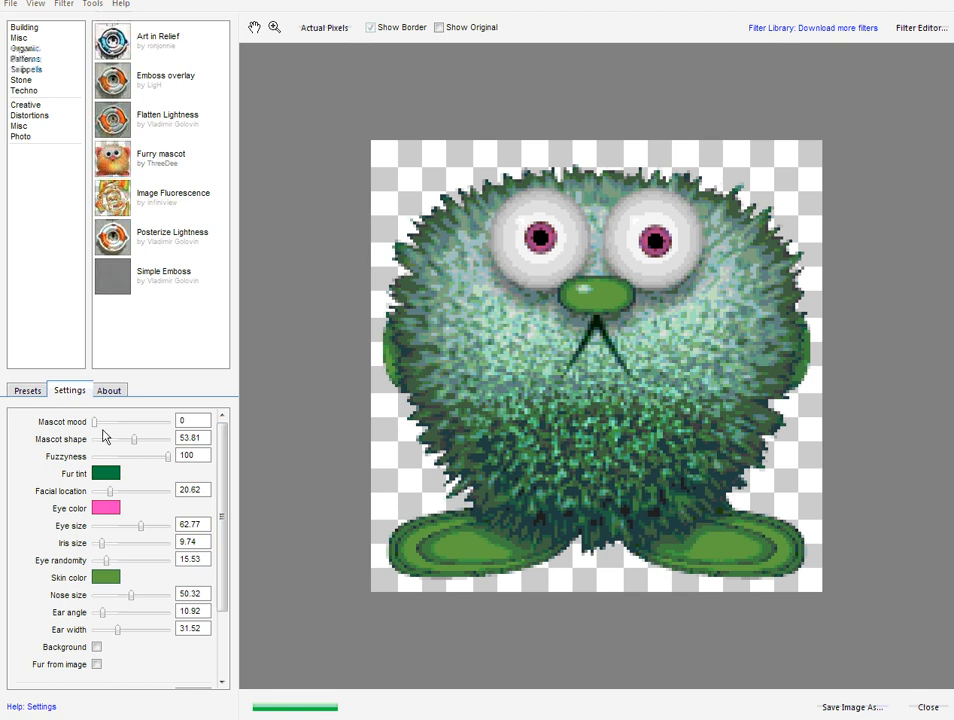
Set Mascot mood to 100 and Mascot shape to 90, and move the face lower on the body.
drag(96, 421, 147, 421)
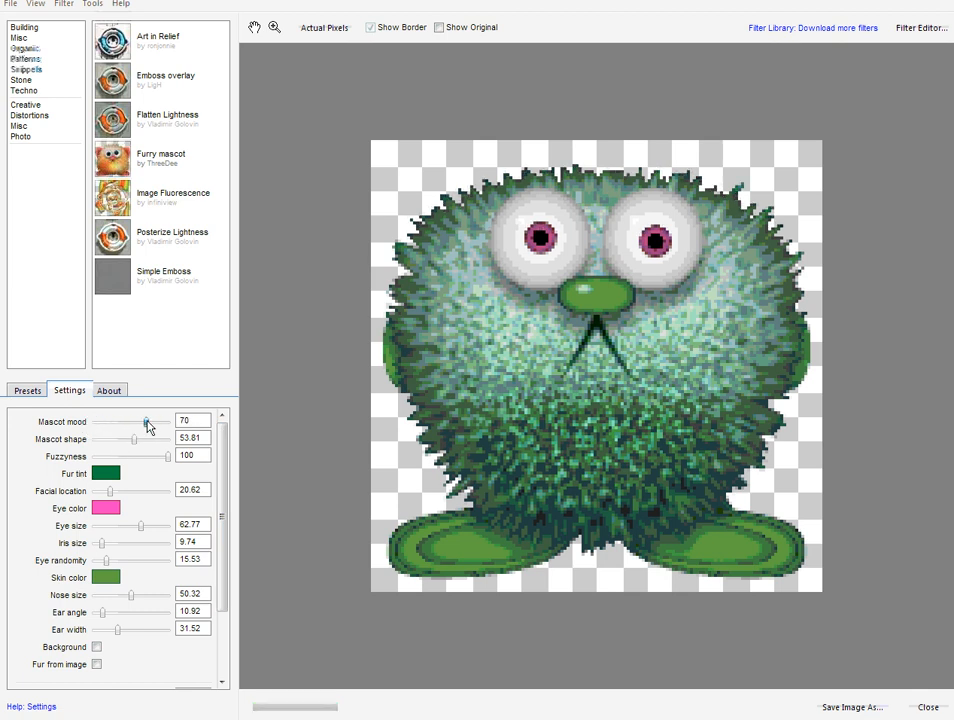
drag(147, 421, 175, 421)
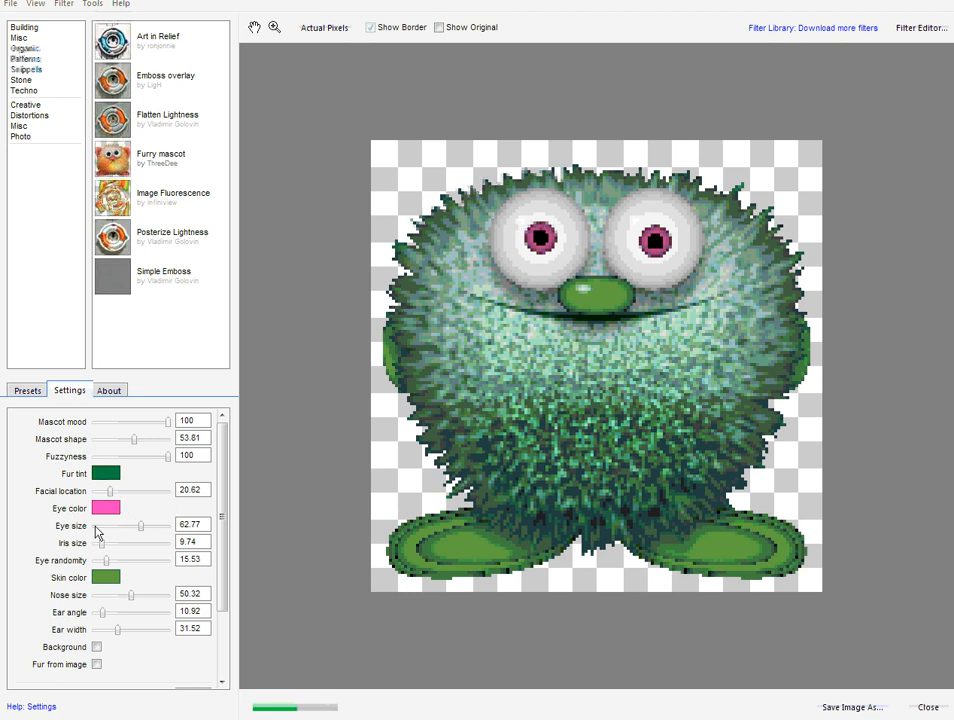
drag(134, 438, 153, 438)
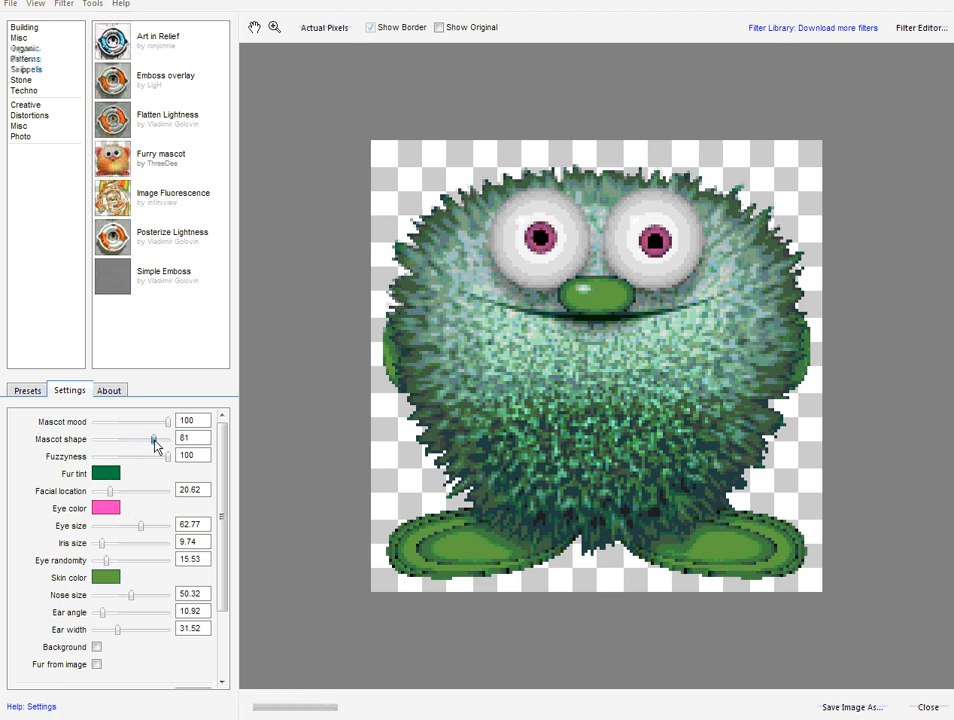
drag(155, 437, 163, 437)
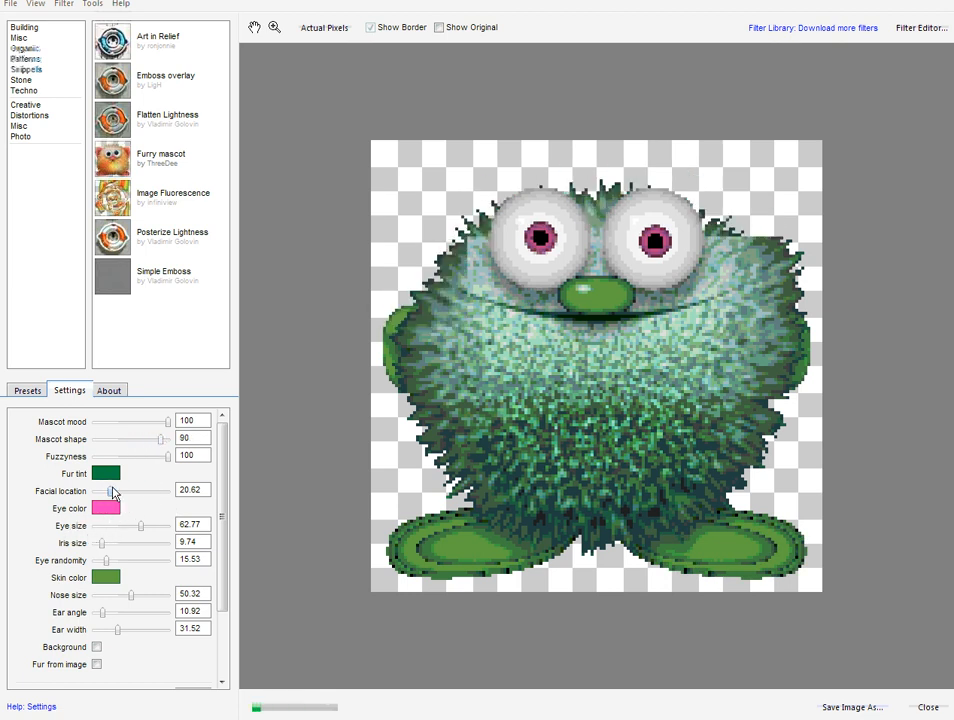
drag(103, 491, 150, 491)
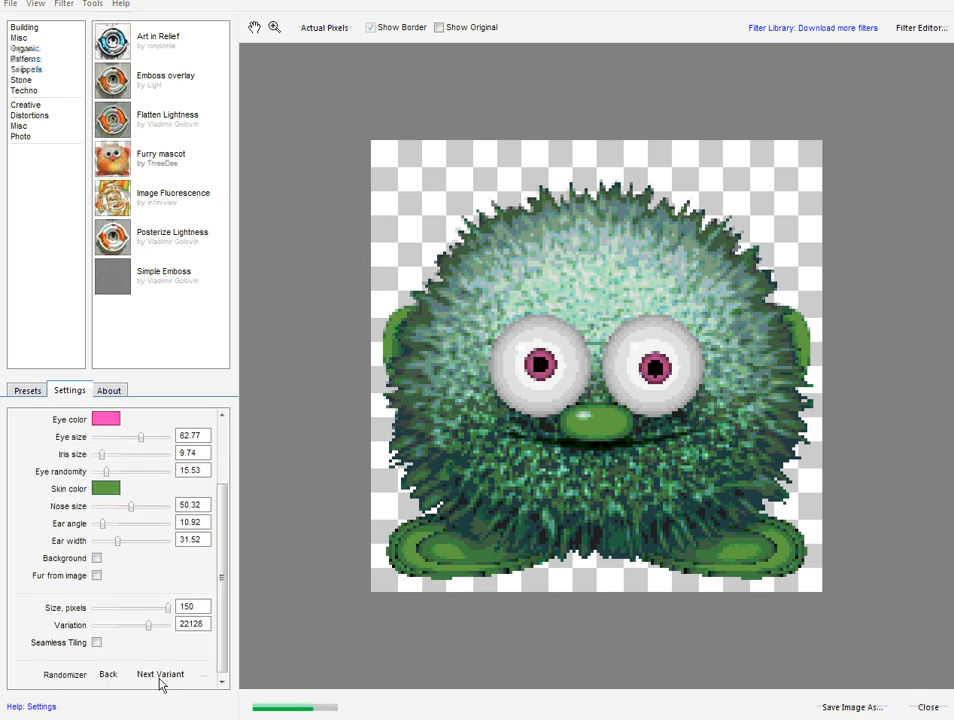
Roll new random mascot variants and toggle Fur from image on and off.
click(160, 674)
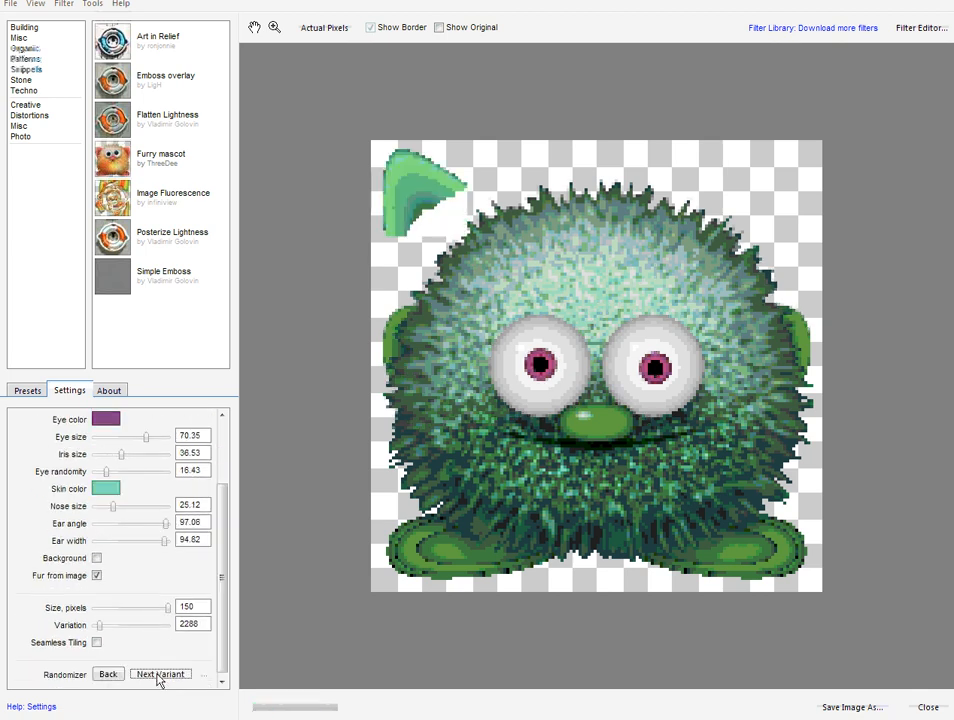
click(160, 674)
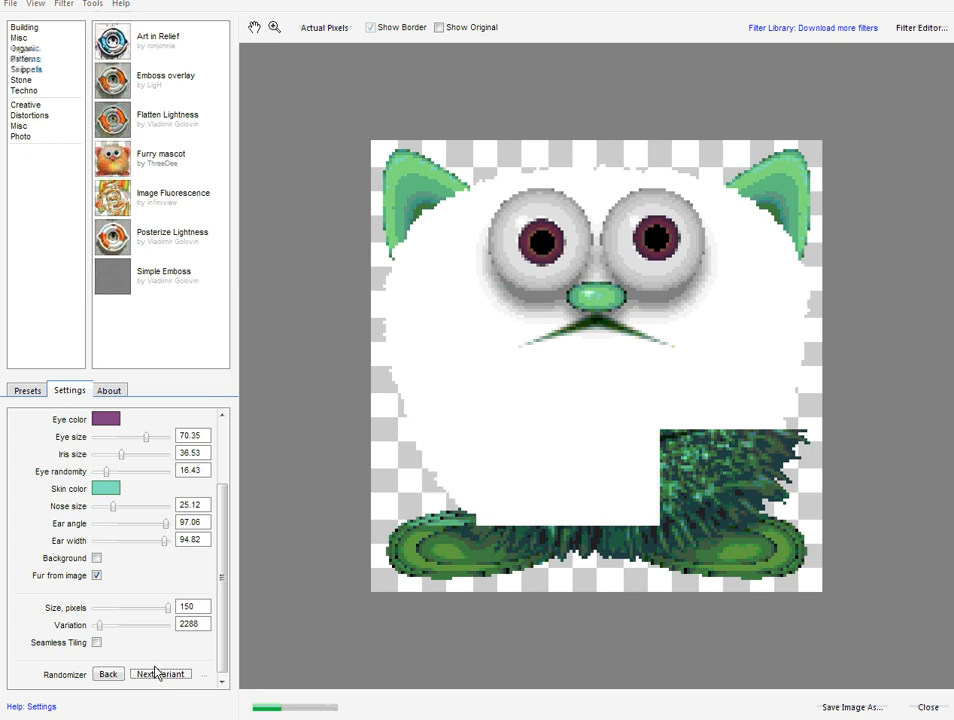
click(160, 673)
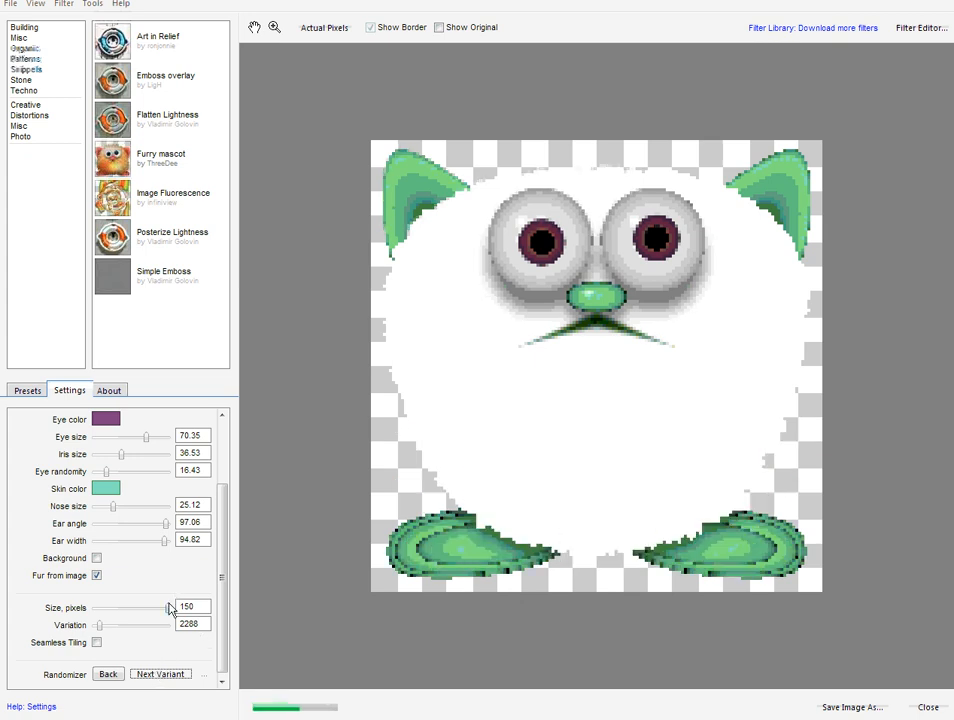
click(97, 575)
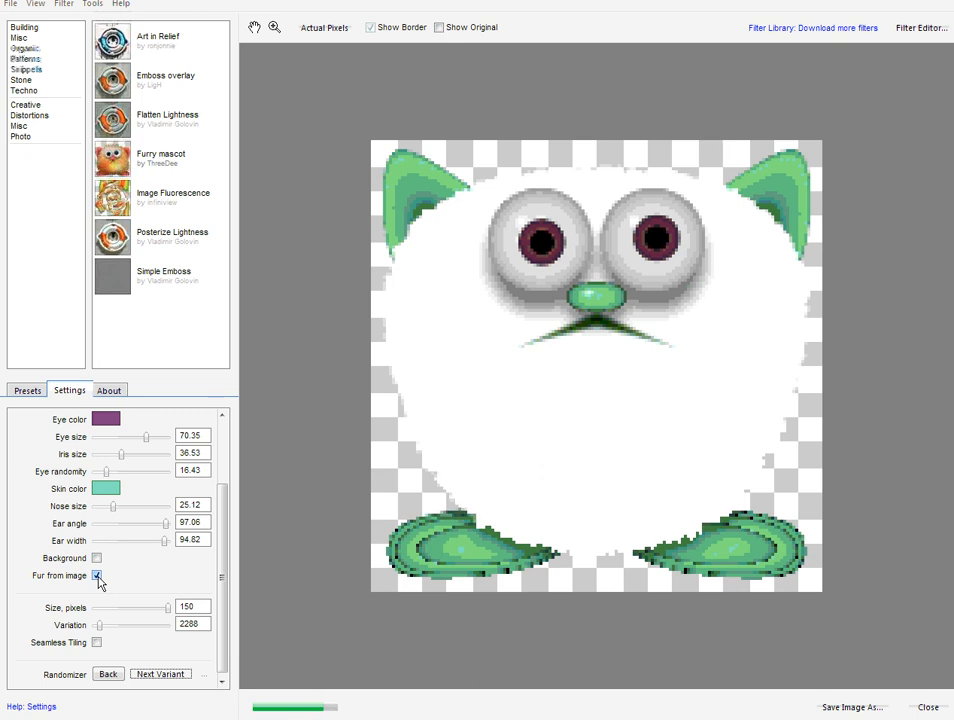
click(97, 575)
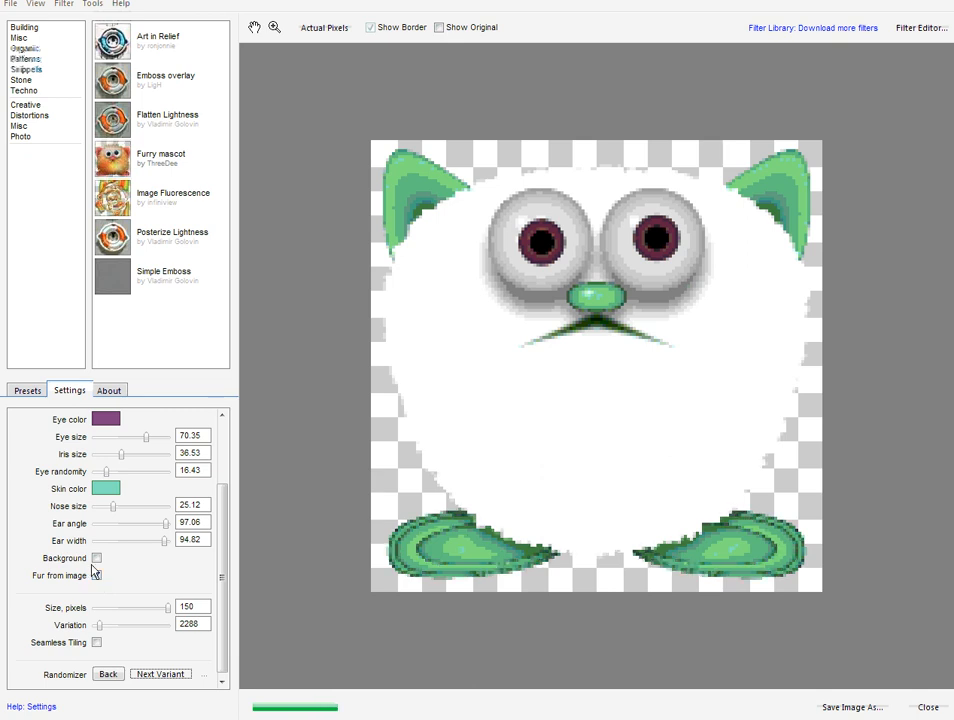
Toggle the solid background on and off, switch fur-from-image off, and raise Mascot mood to 84.
click(97, 558)
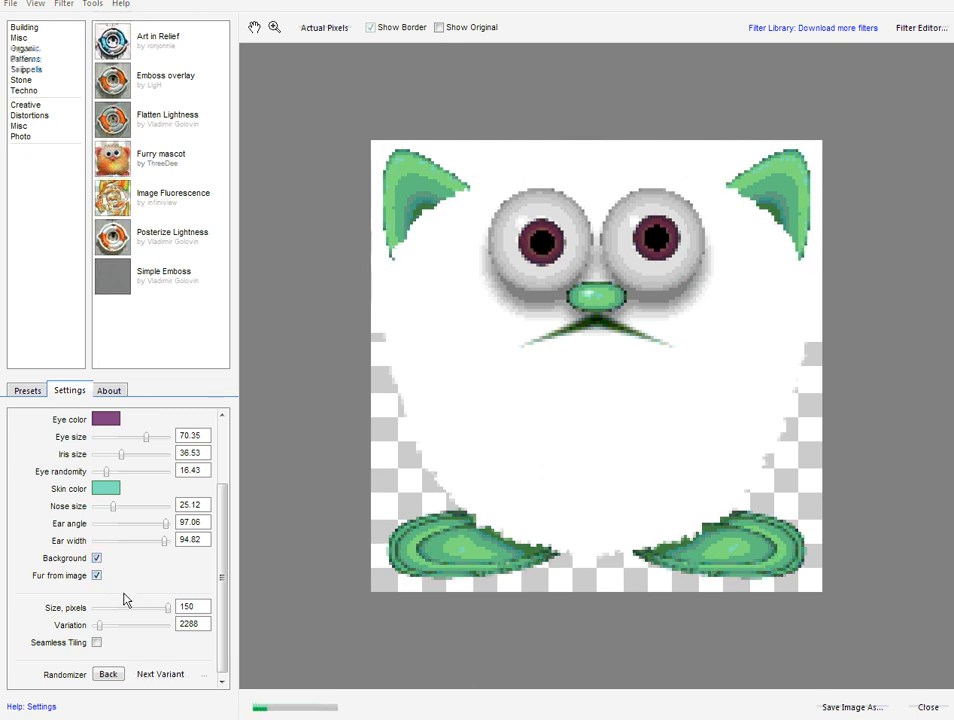
click(97, 558)
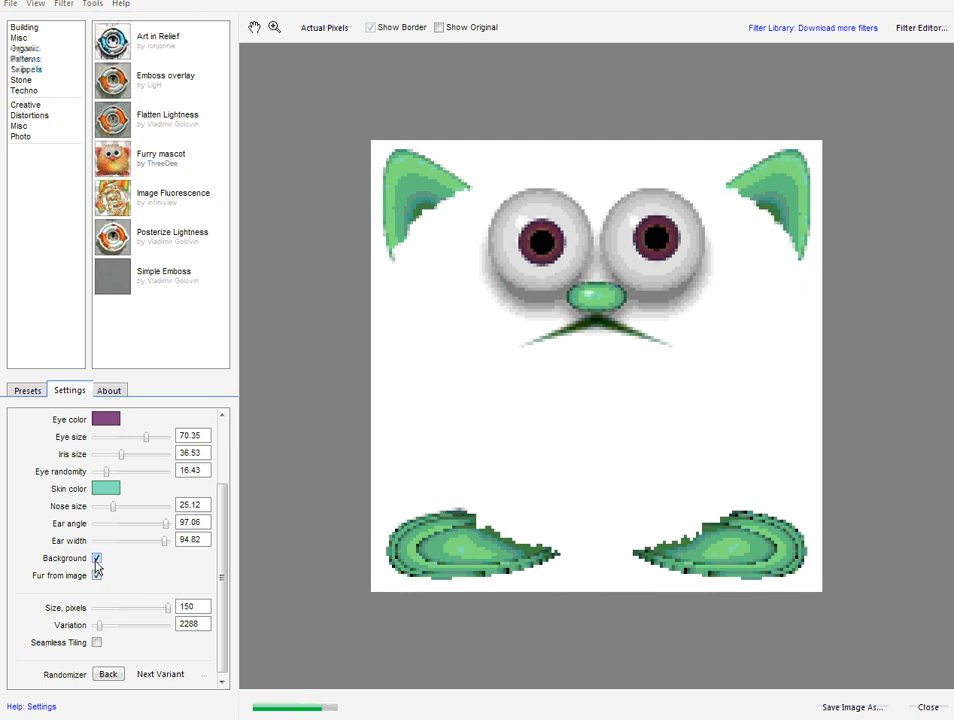
click(97, 558)
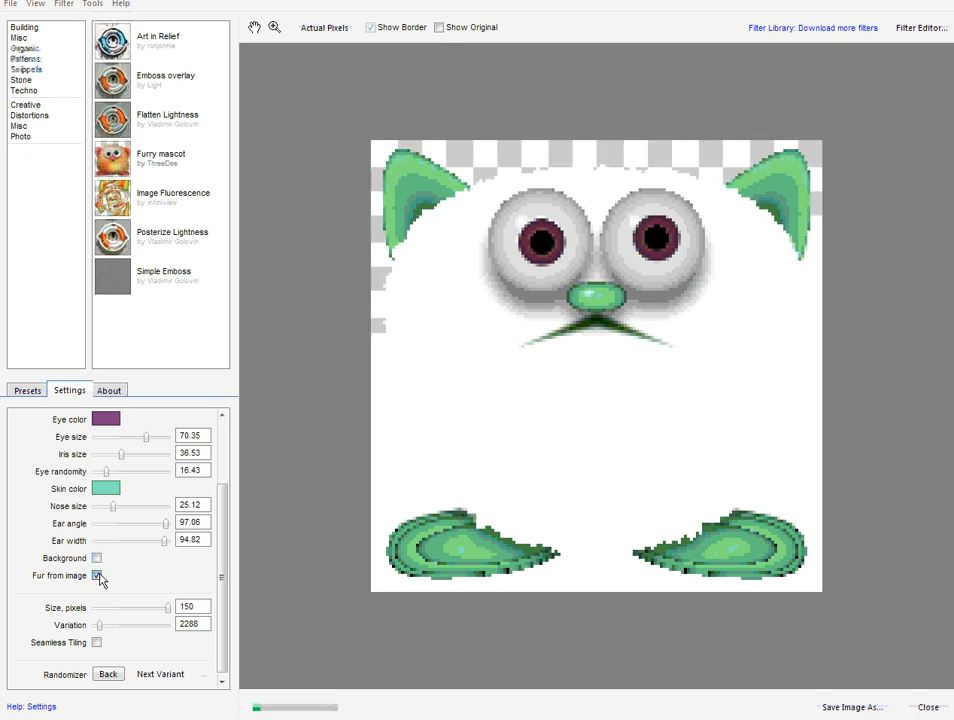
click(97, 558)
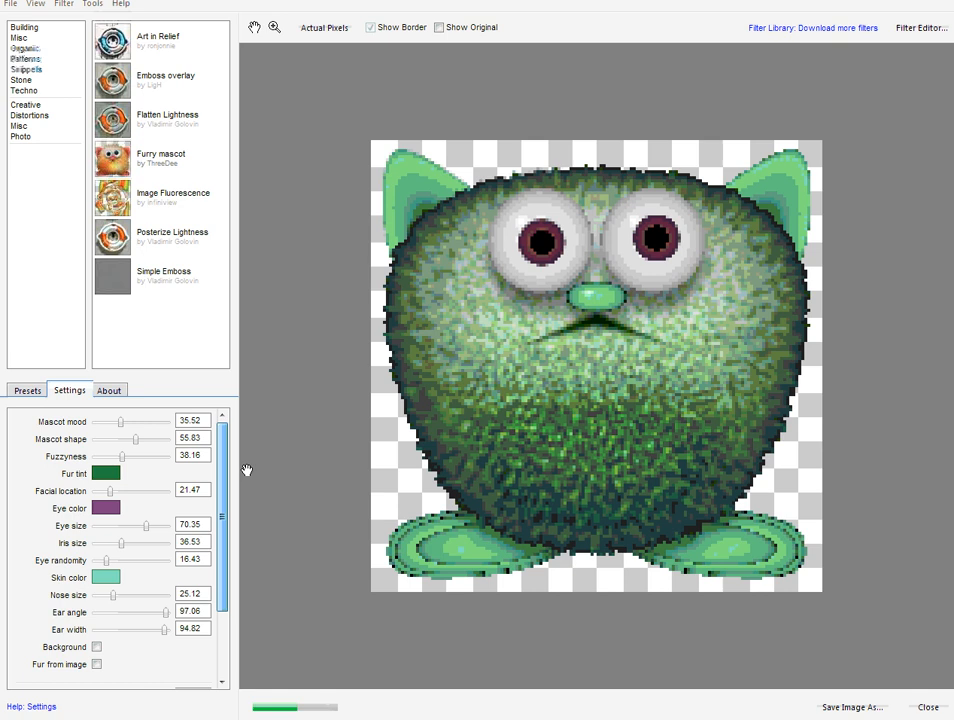
drag(122, 421, 150, 421)
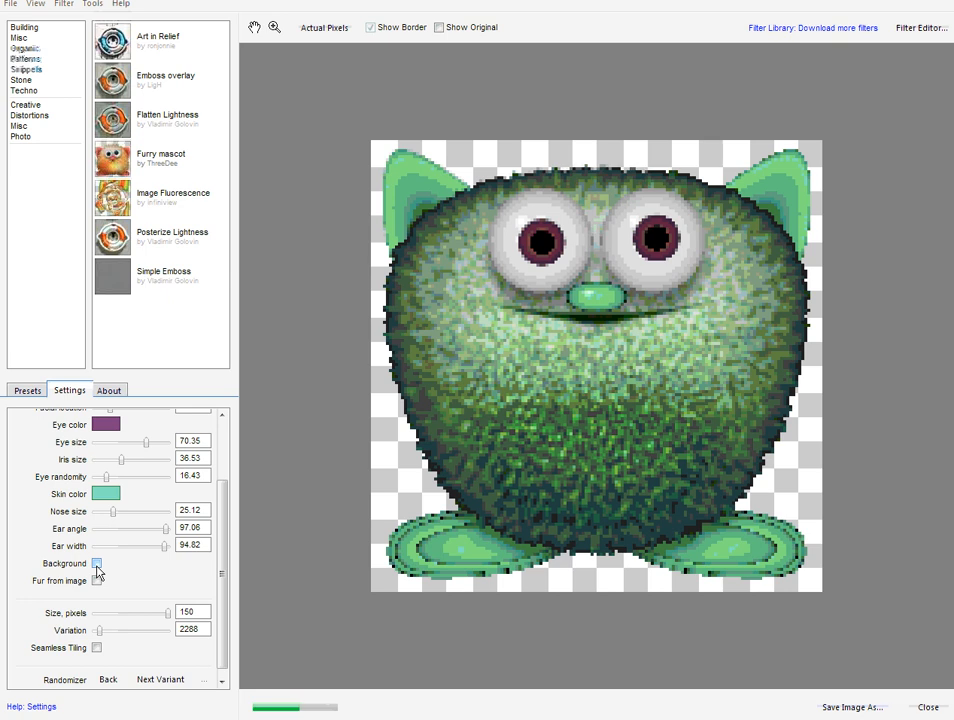
click(97, 581)
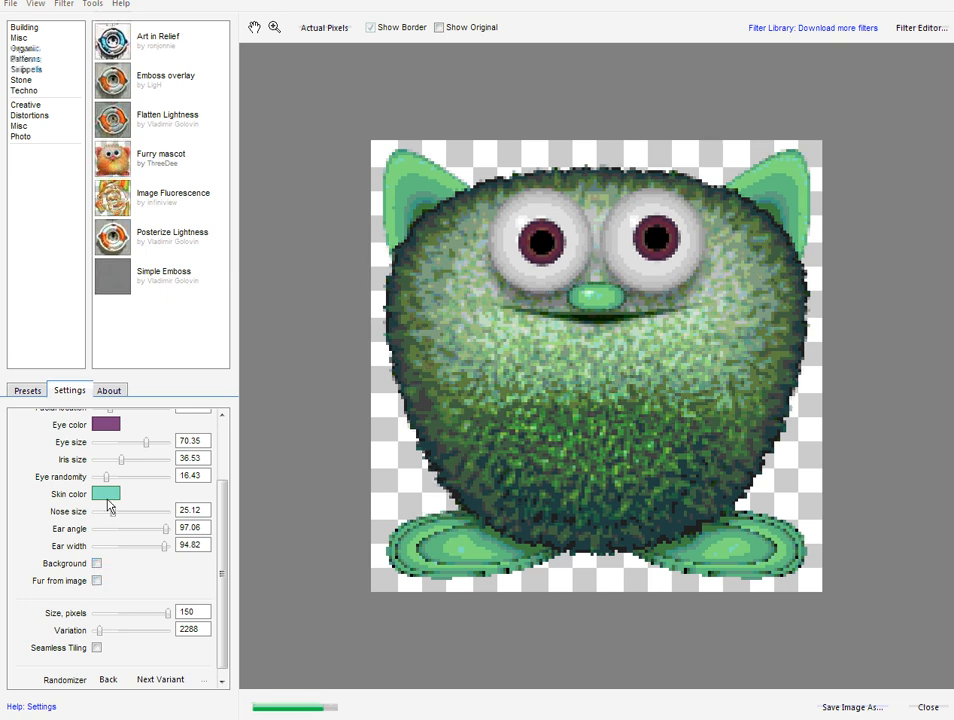
scroll(up, 3)
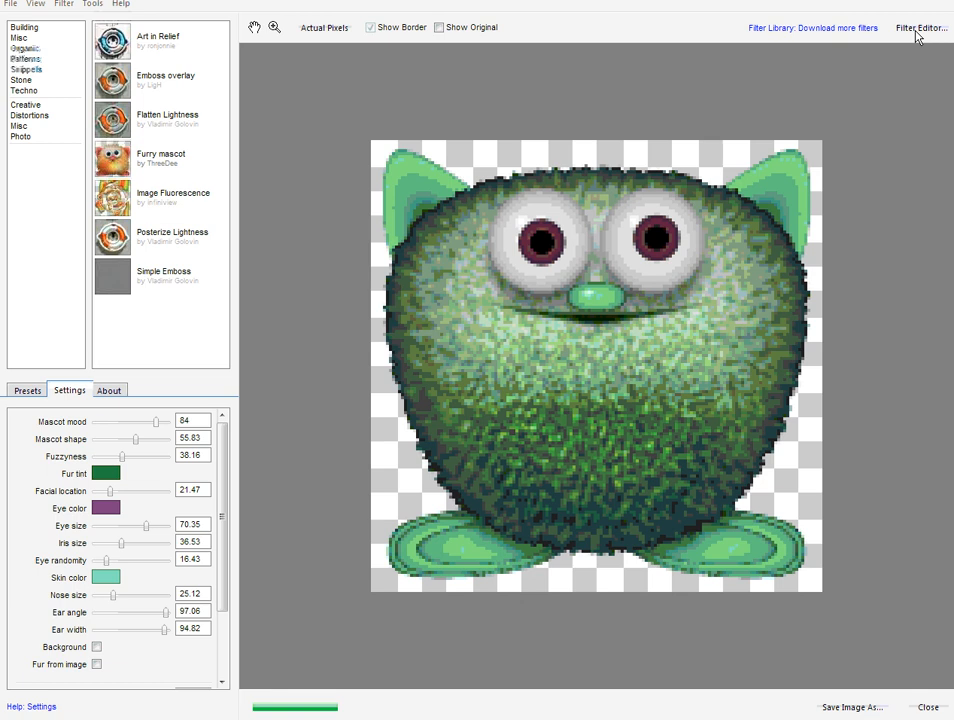
Open the Furry mascot filter as an editable copy in the Filter Editor node graph.
click(919, 27)
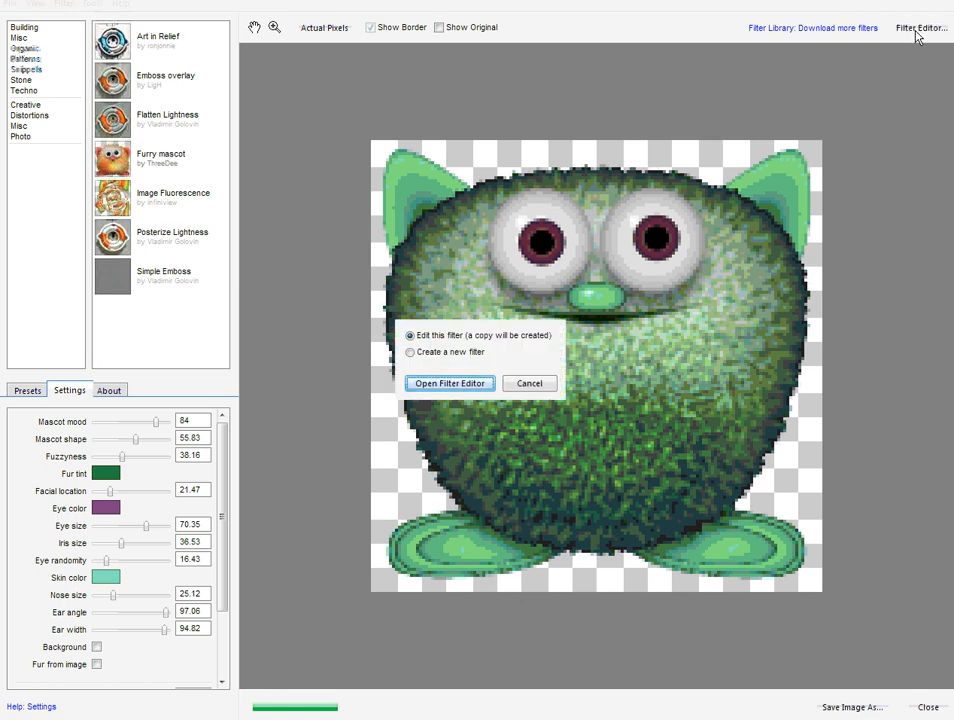
mouse_move(449, 388)
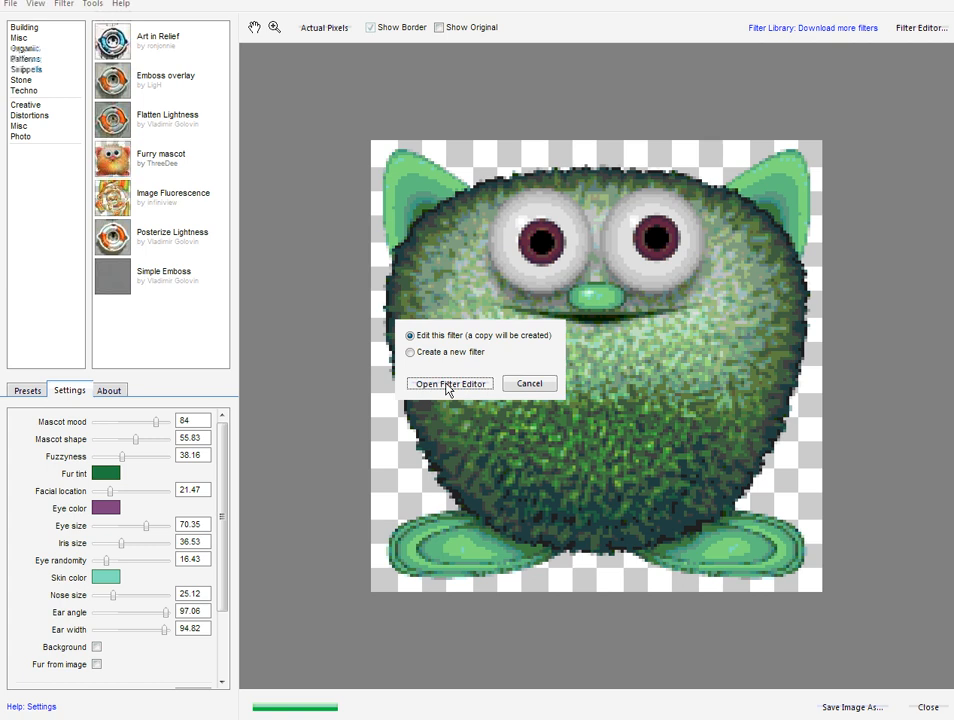
click(449, 383)
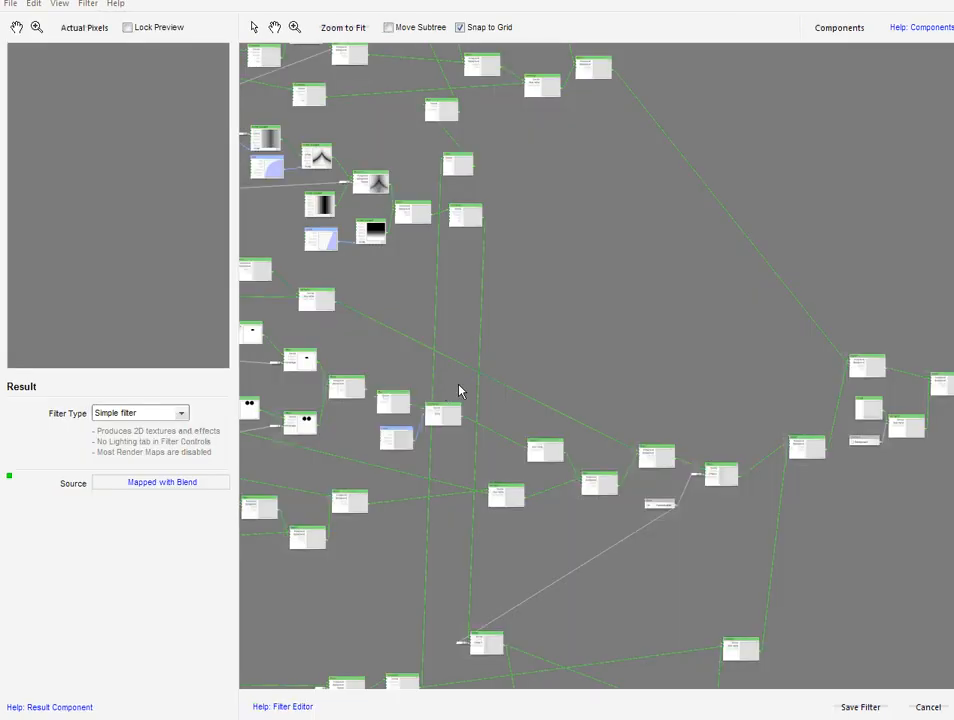
click(343, 27)
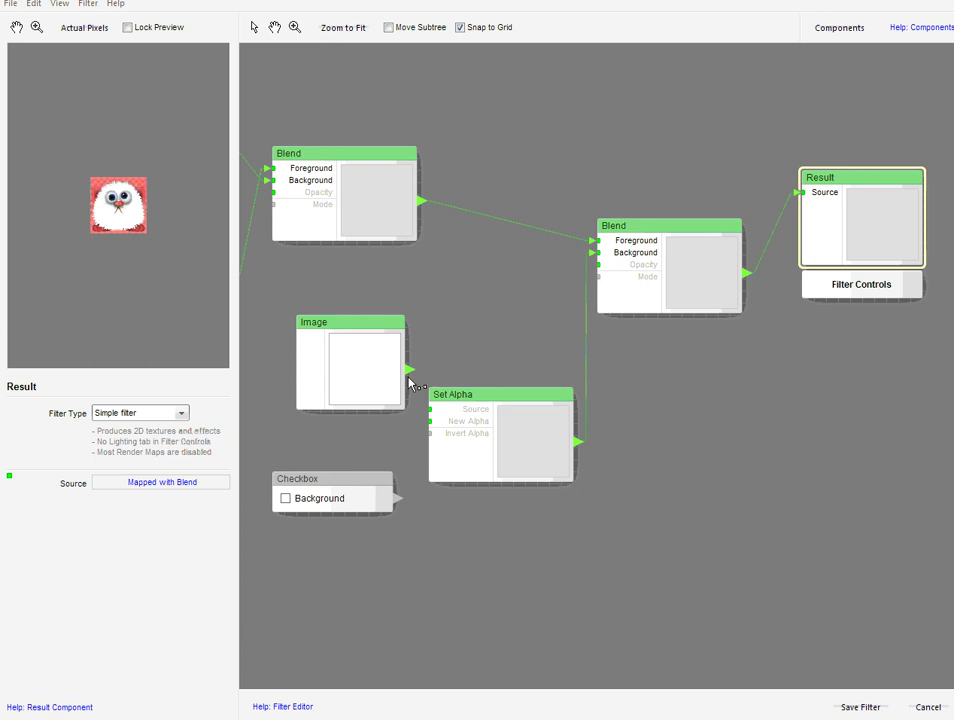
mouse_move(432, 413)
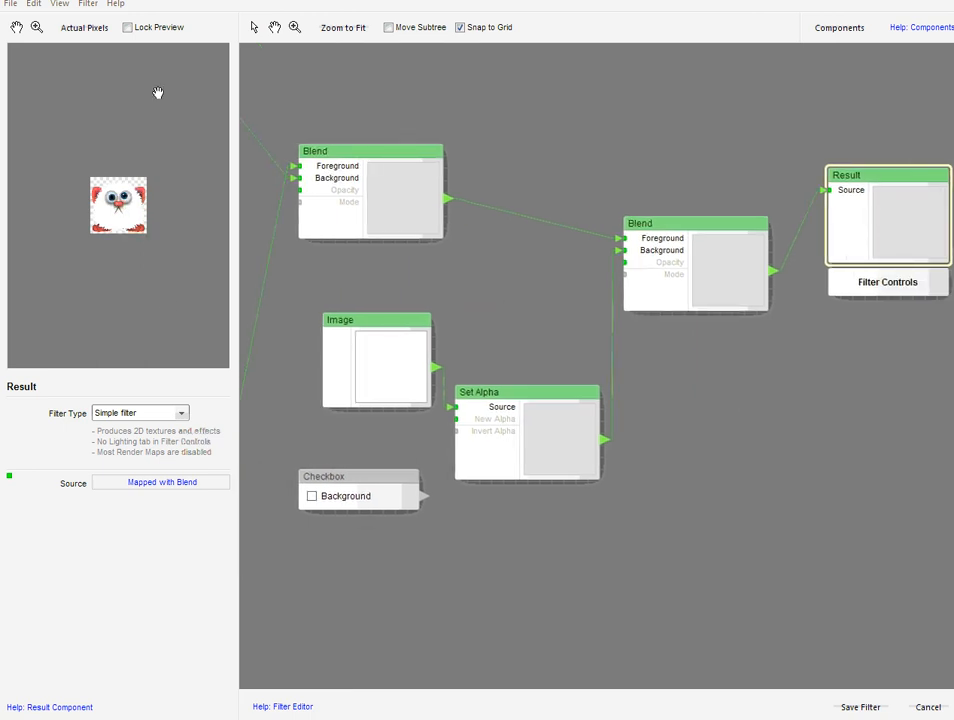
Lock the preview to the result, inspect the Image component at actual size, and open the Checkbox options.
click(126, 27)
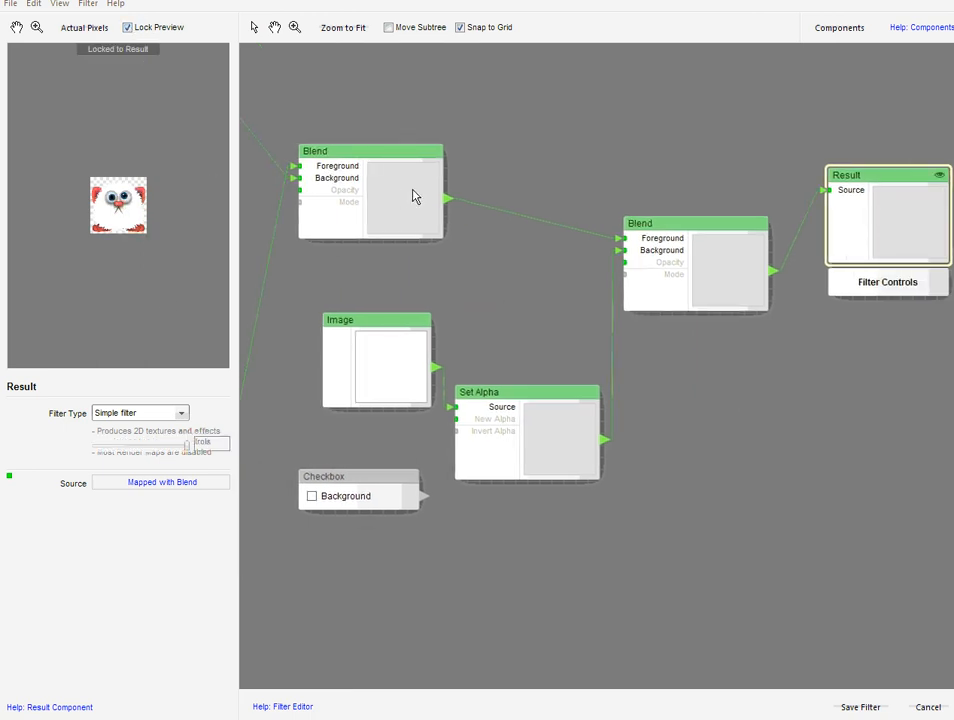
click(377, 360)
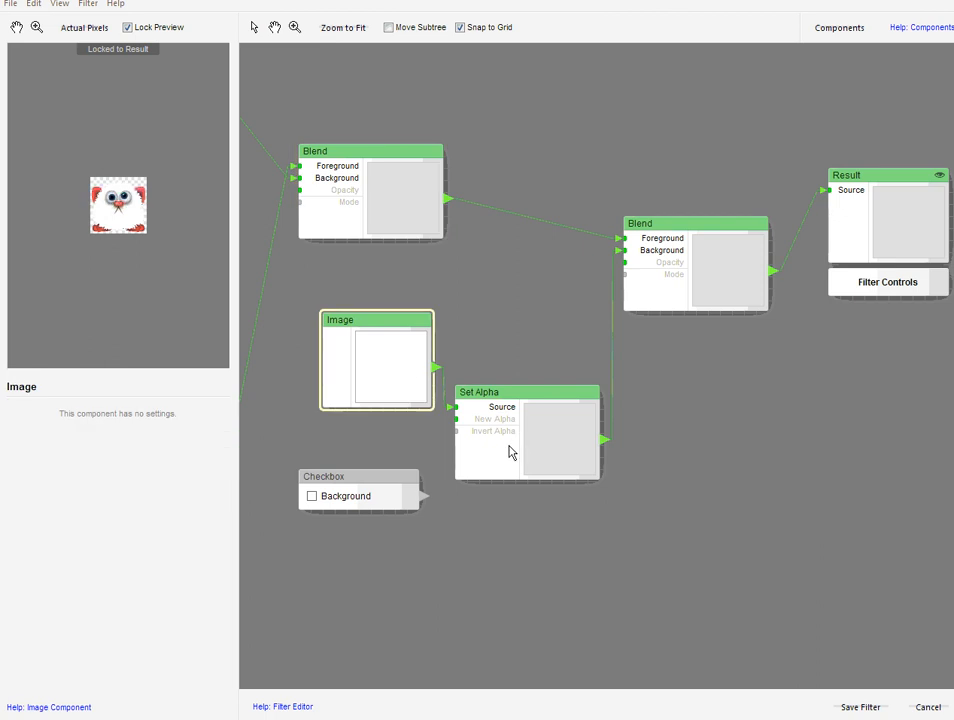
click(525, 430)
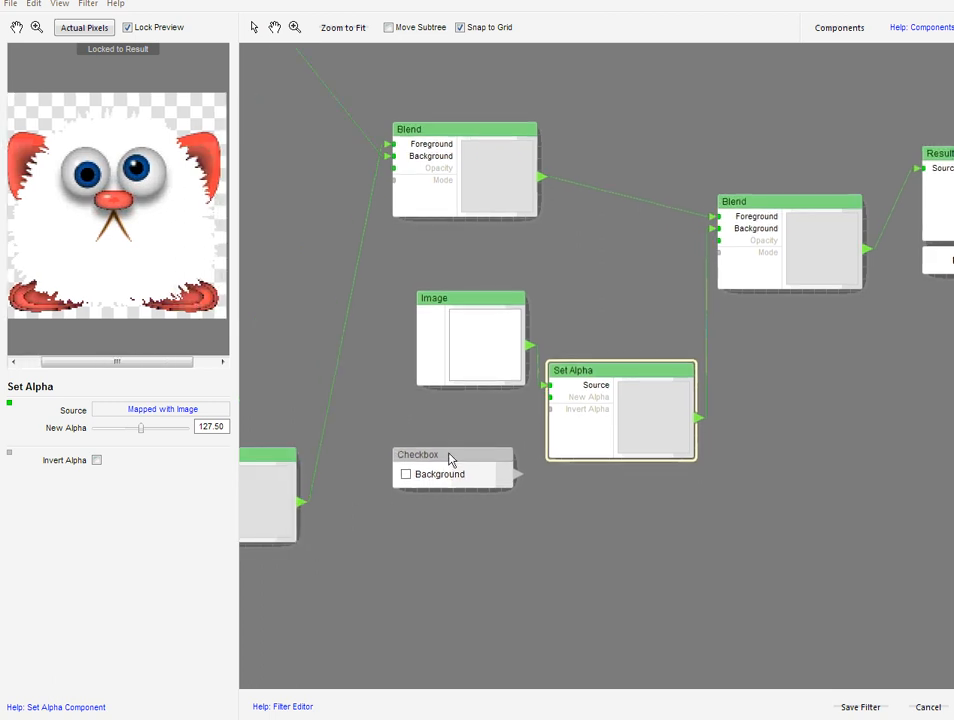
right_click(453, 460)
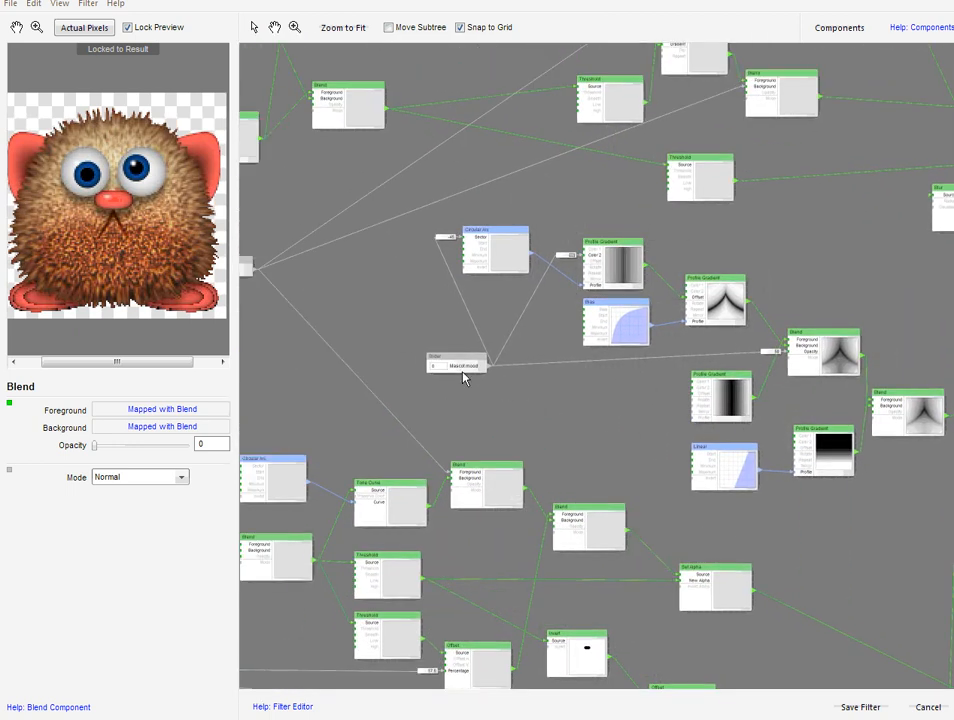
Select the Mascot mood Slider and sweep its value from full down to 74, ending at 85.
click(457, 364)
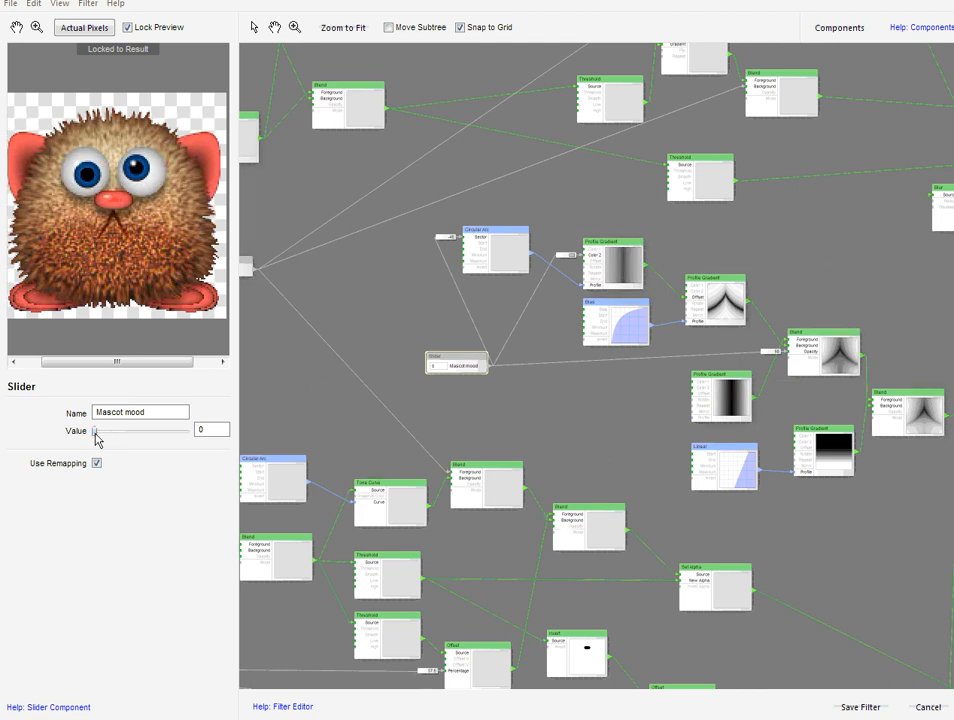
drag(95, 430, 186, 430)
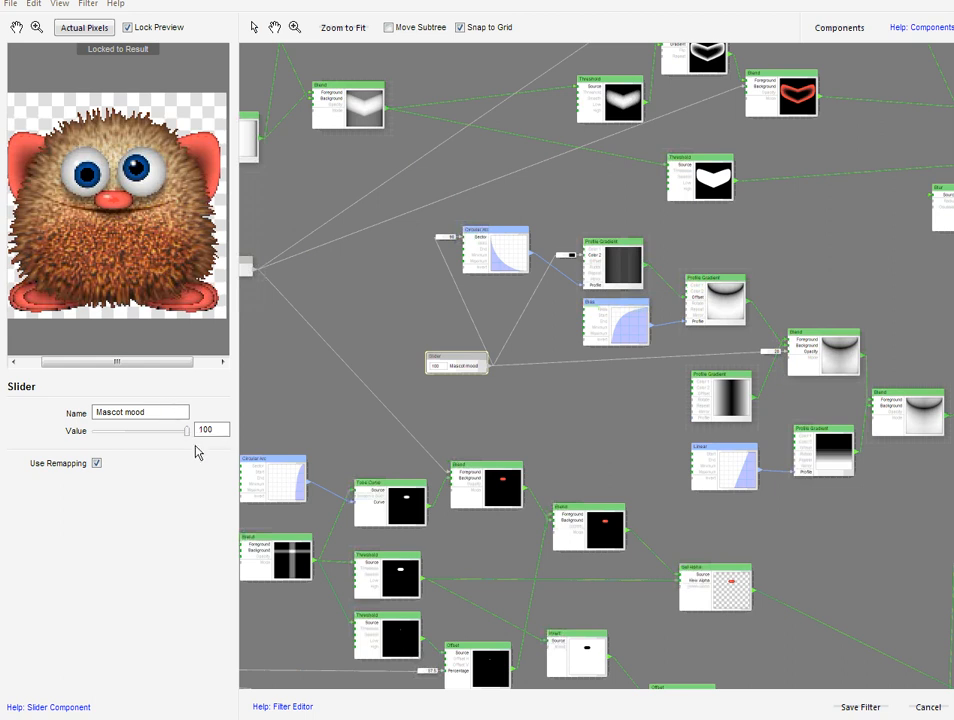
drag(186, 430, 162, 430)
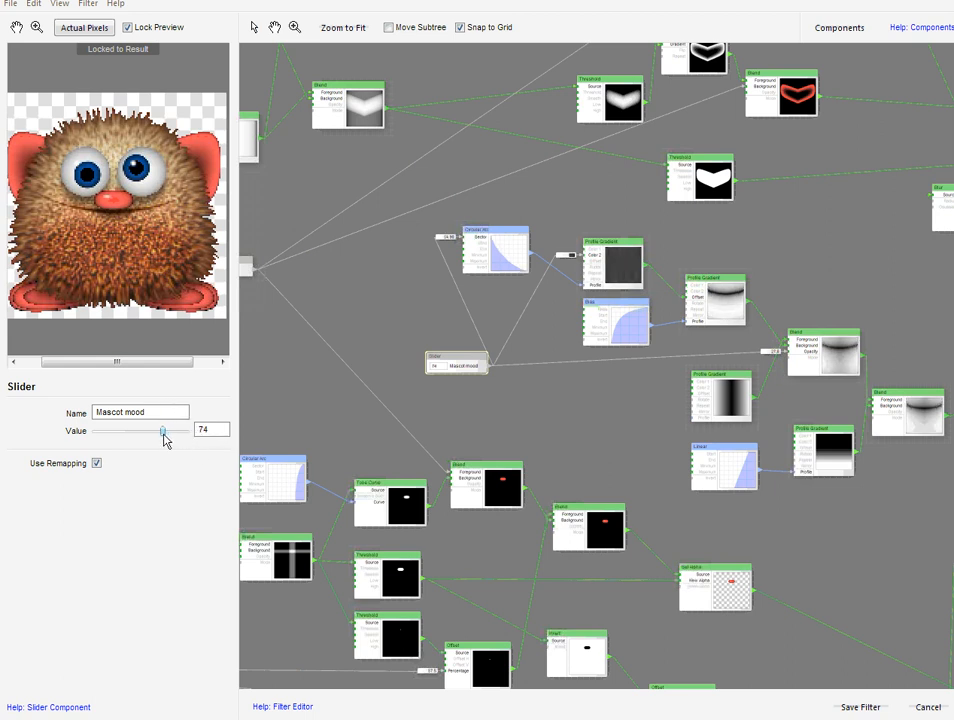
drag(162, 430, 167, 430)
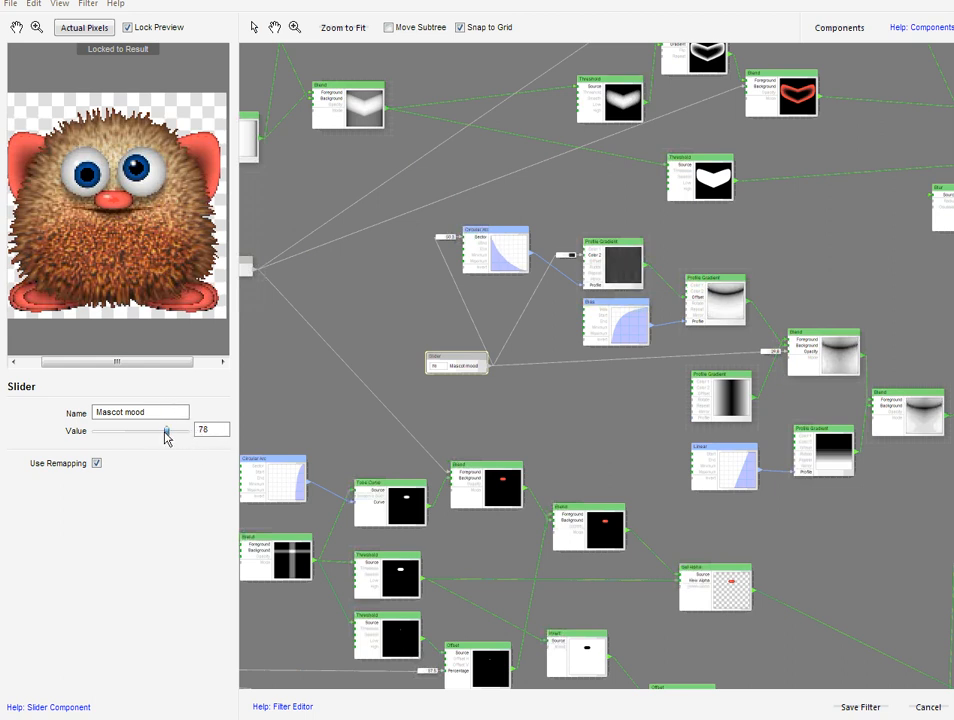
drag(166, 430, 174, 430)
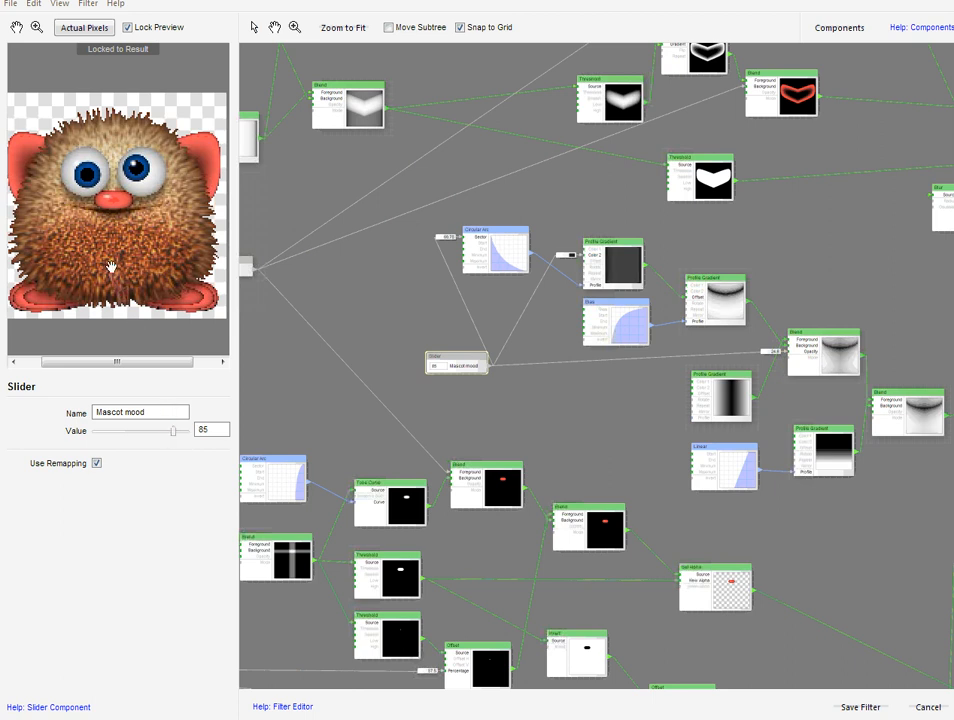
mouse_move(120, 280)
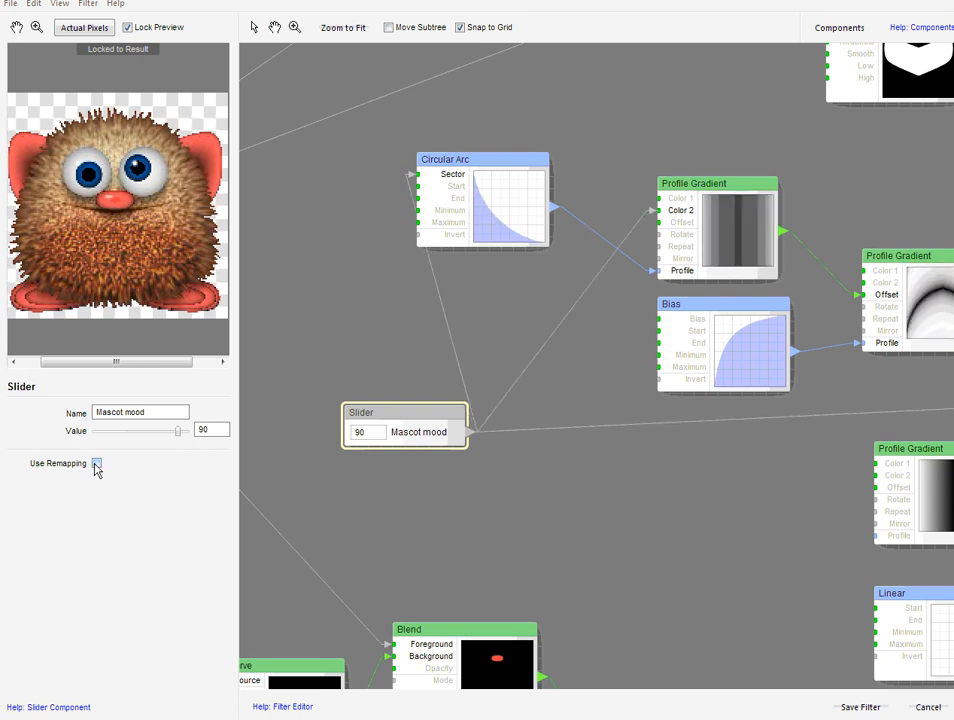
click(96, 463)
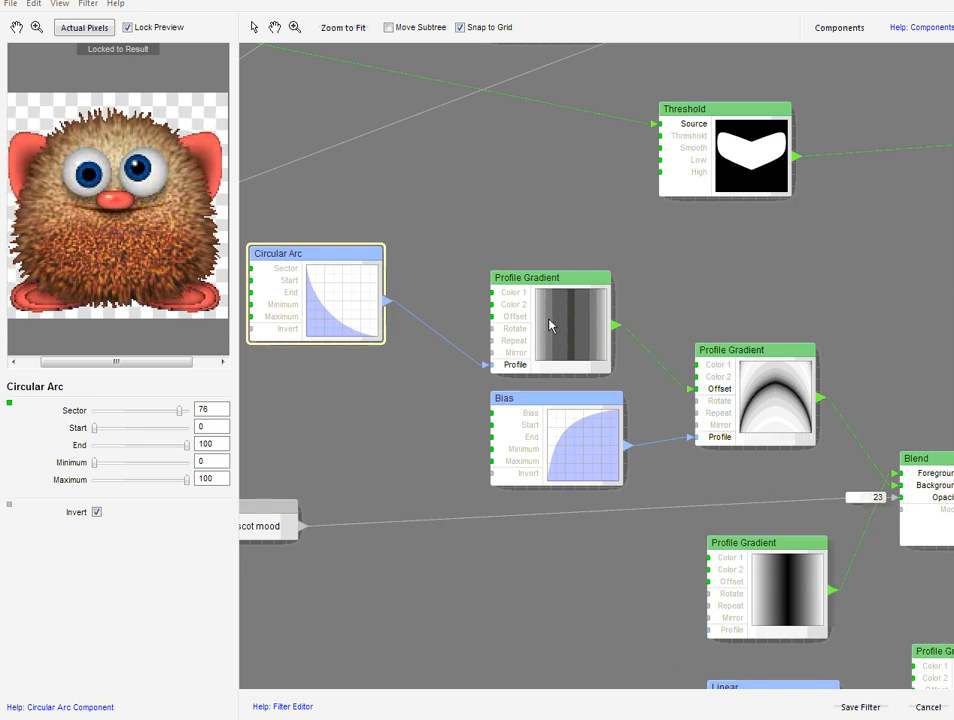
click(550, 320)
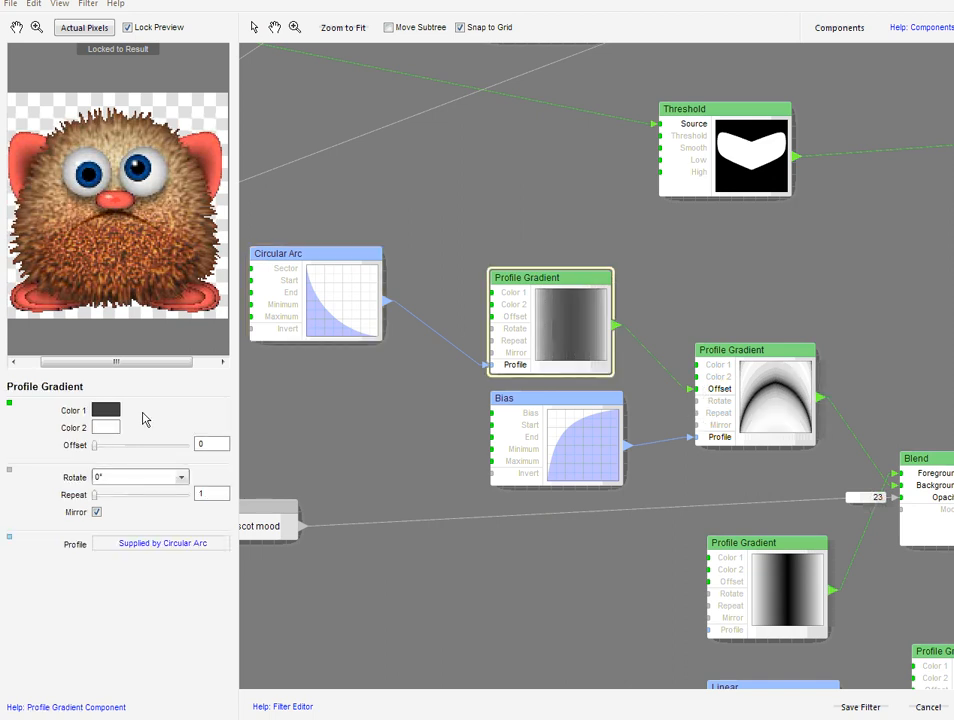
click(105, 410)
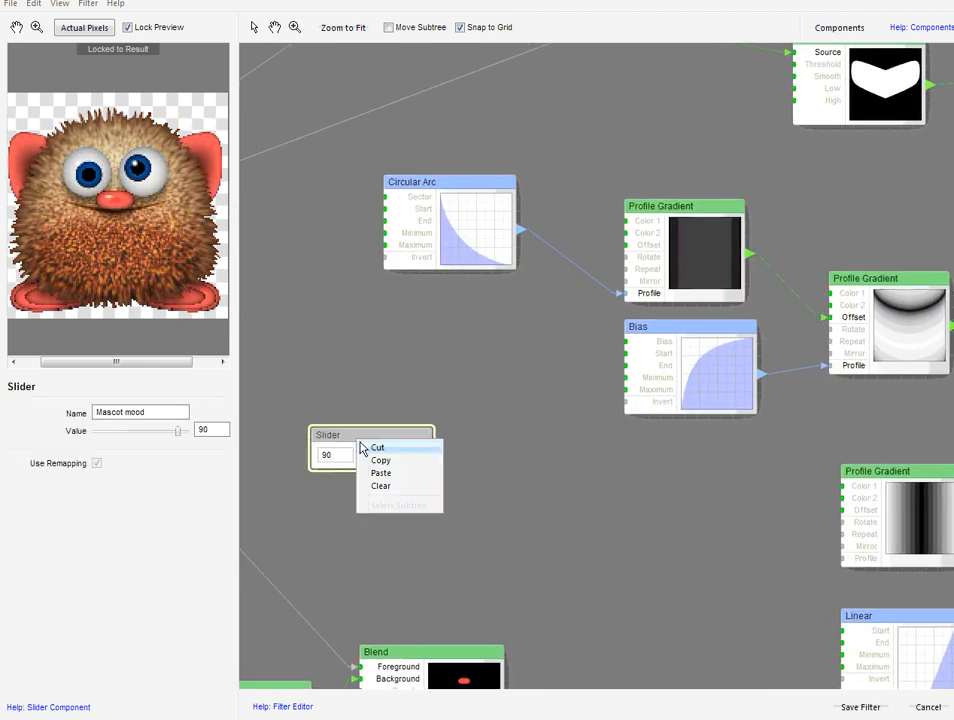
mouse_move(381, 485)
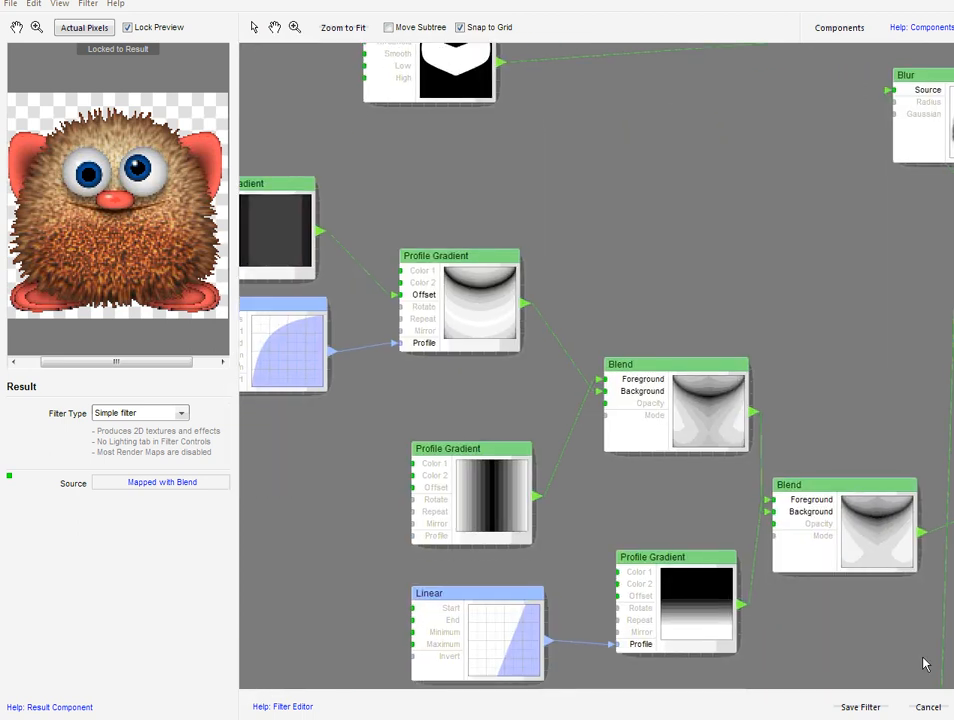
Save the edited filter under the name 'my little critter'.
click(860, 707)
text(my)
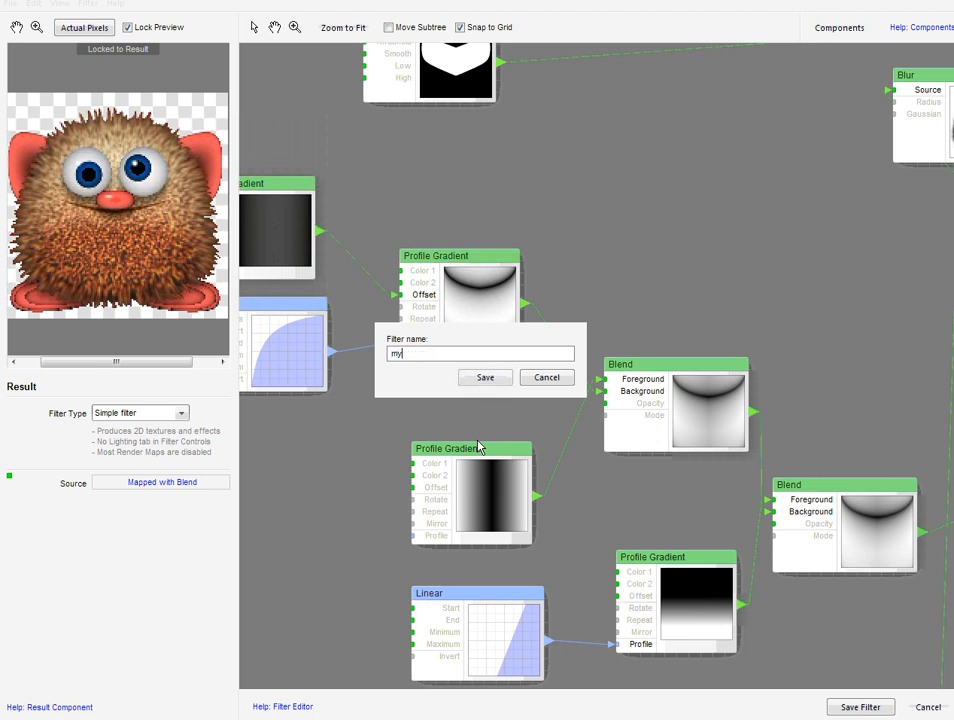
text(little critter)
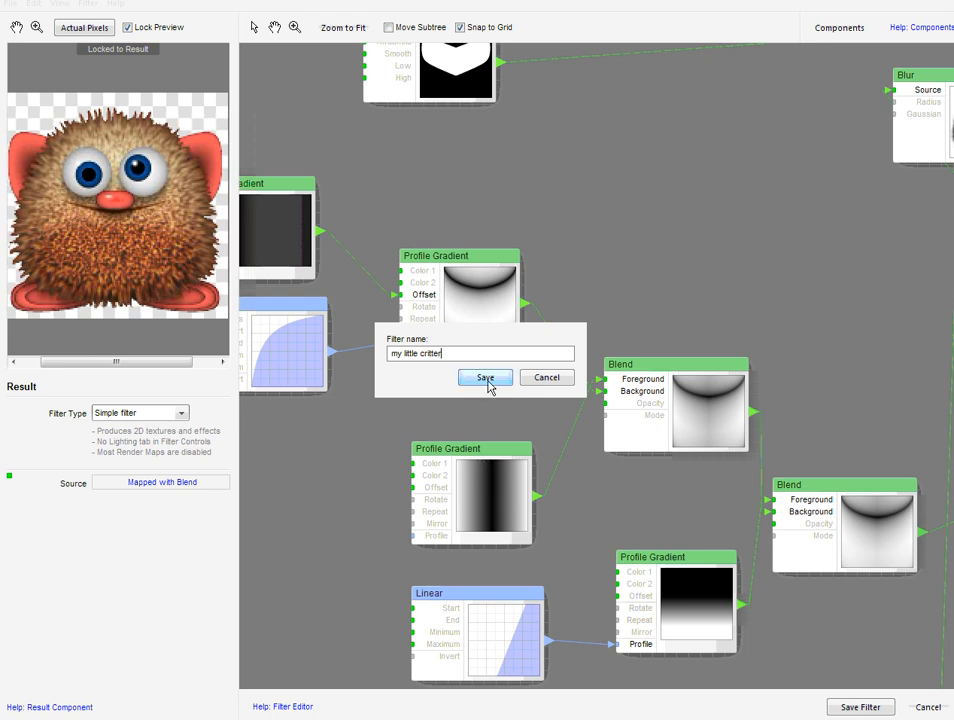
click(485, 378)
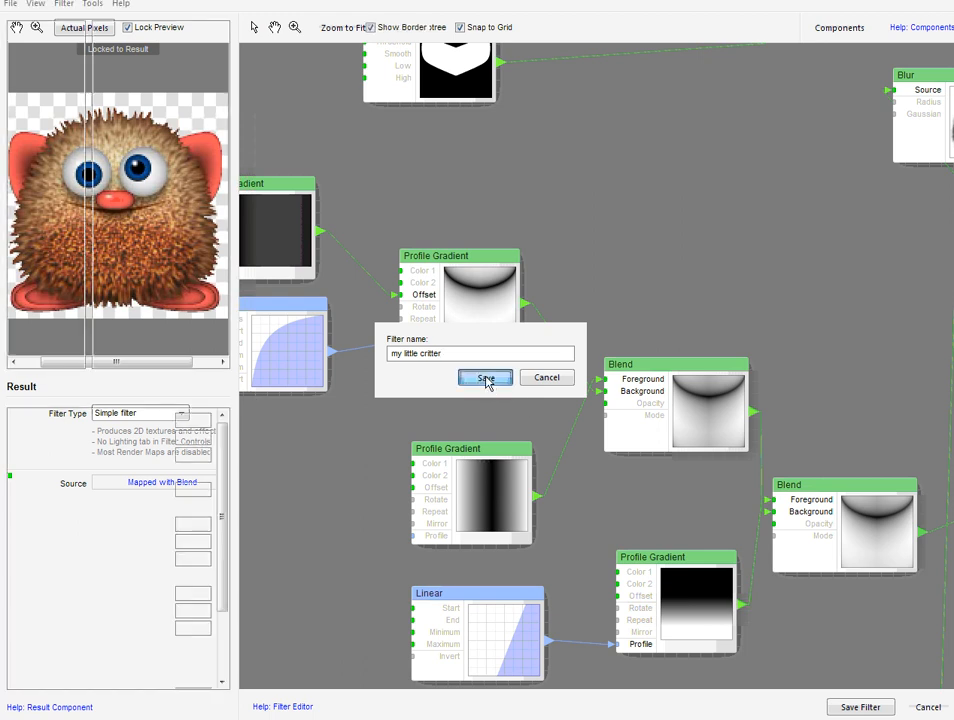
Return to the main window and select the 'my little critter' filter.
click(485, 378)
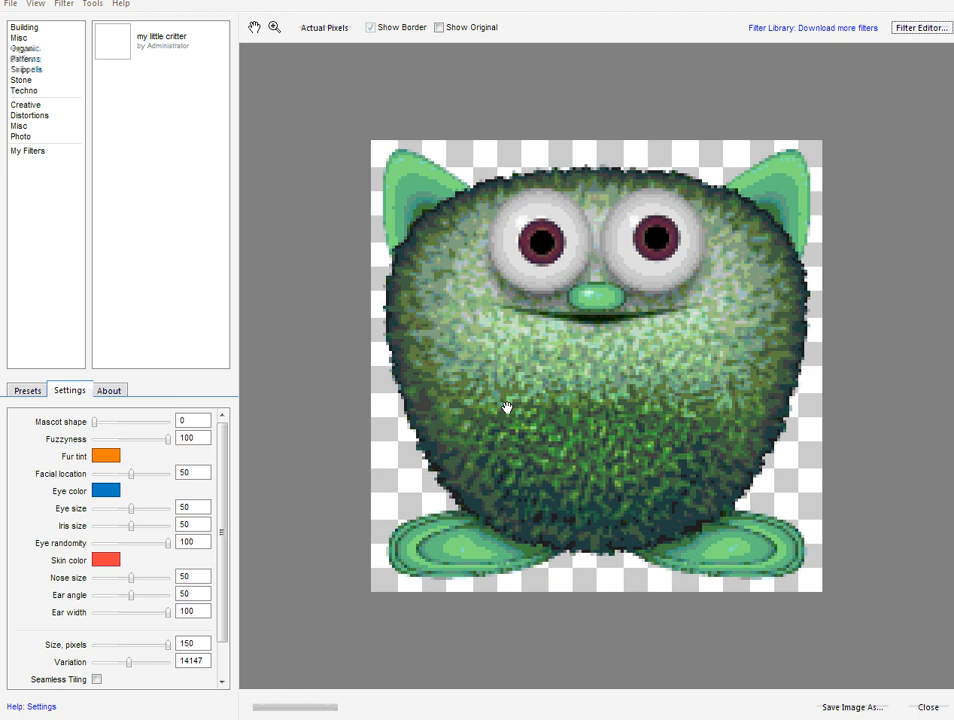
click(29, 150)
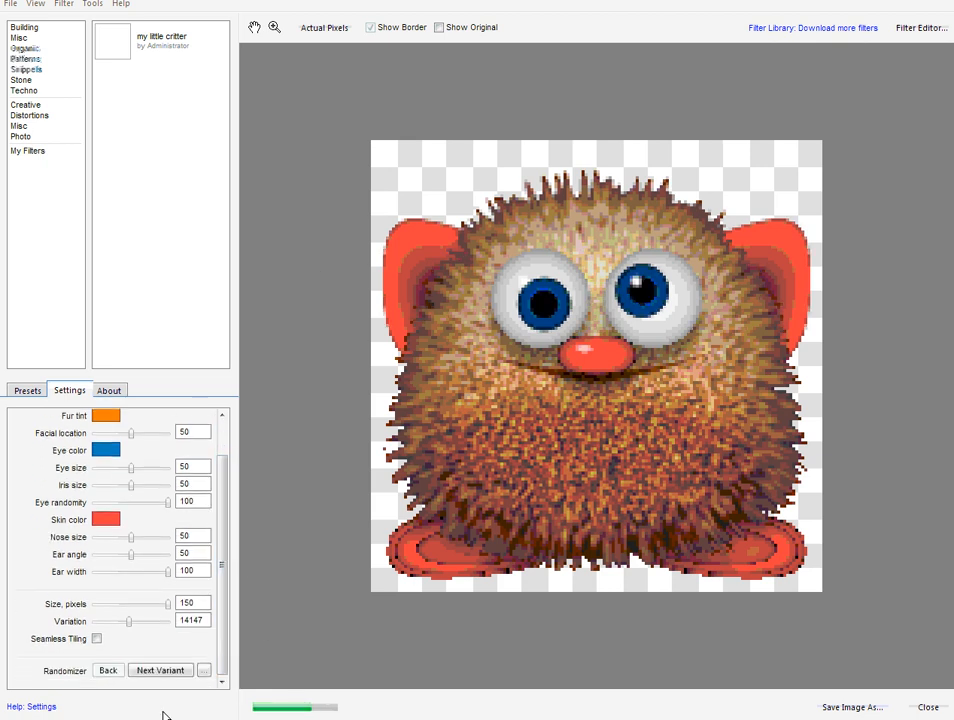
Roll five new random variants to a green, orange-eared mascot and set Fuzzyness to 82.
click(160, 670)
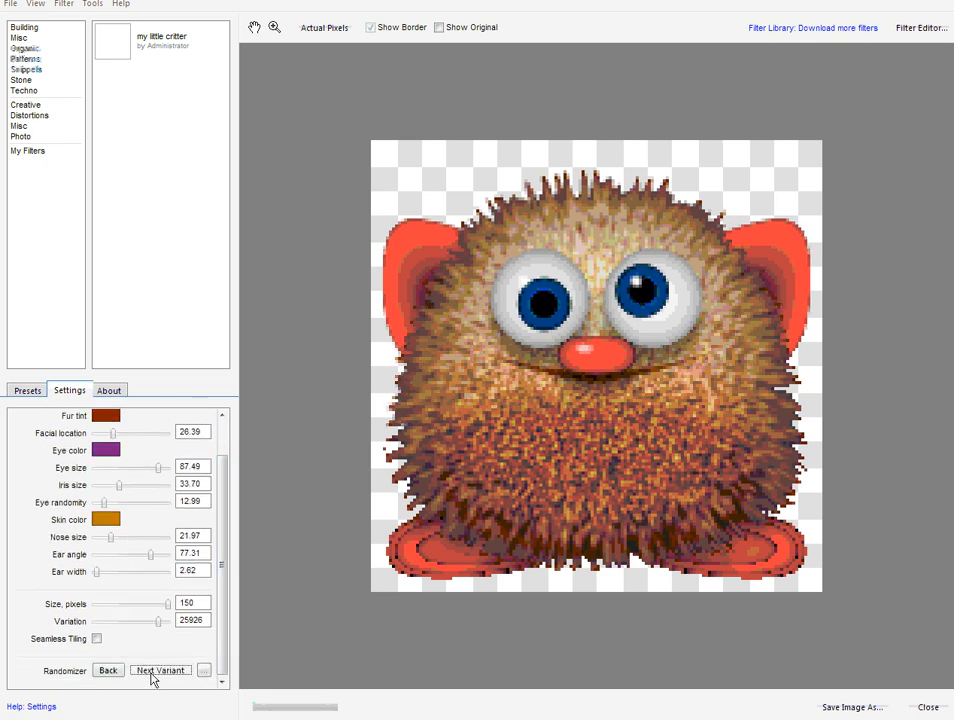
click(160, 670)
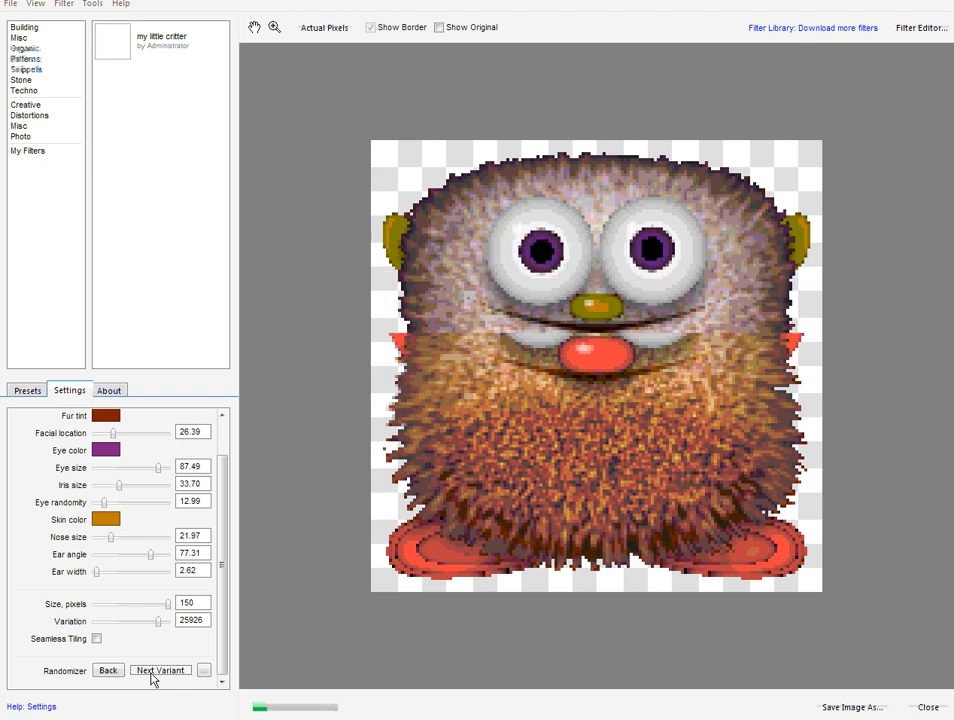
click(160, 670)
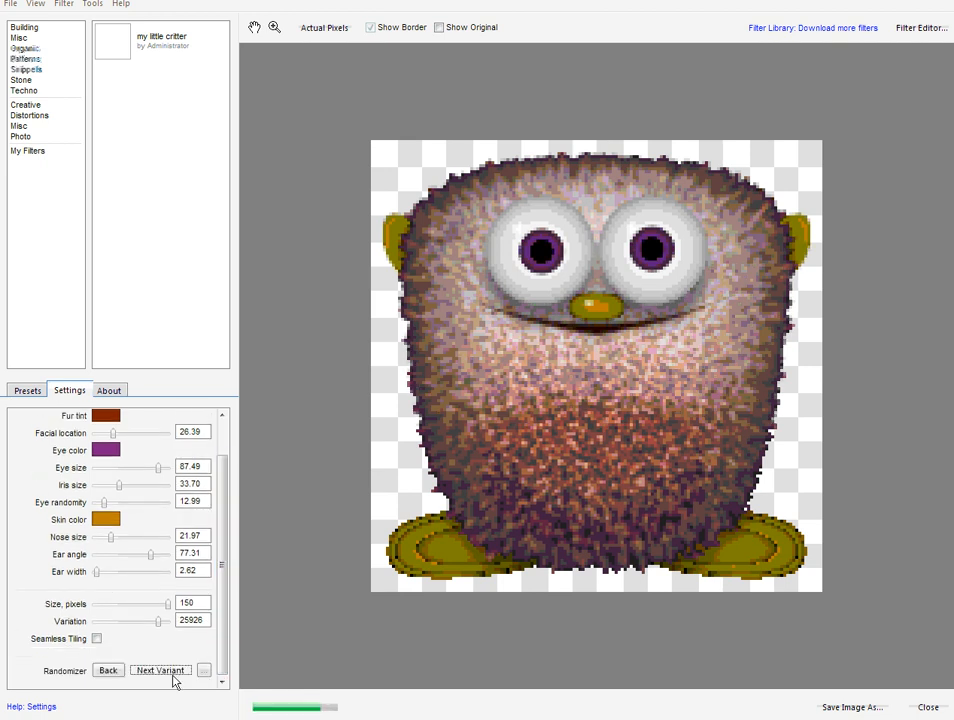
click(160, 670)
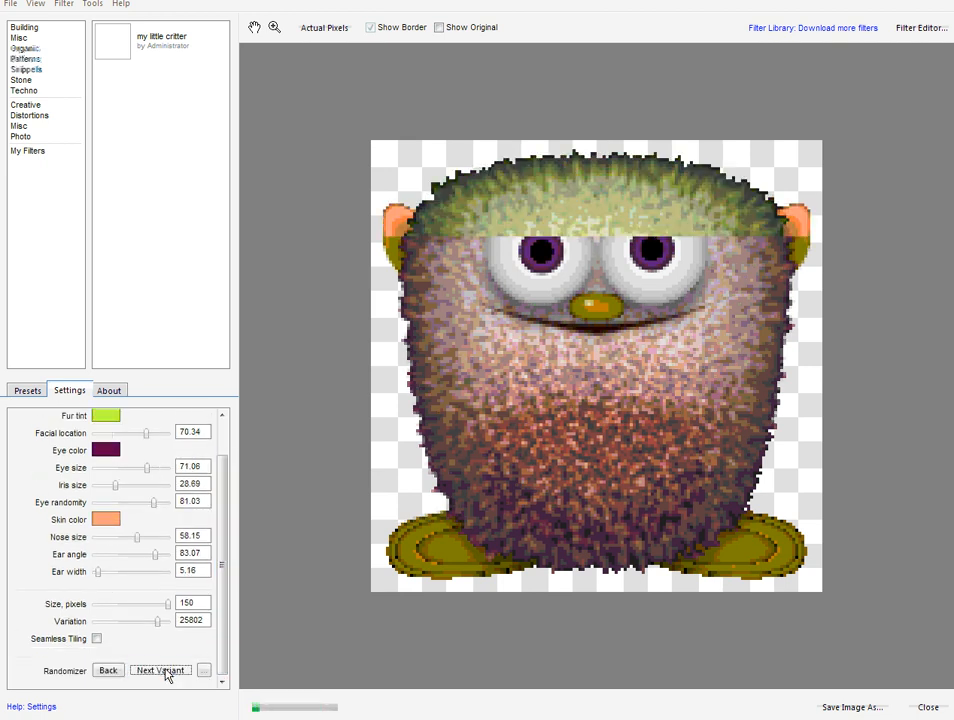
click(159, 670)
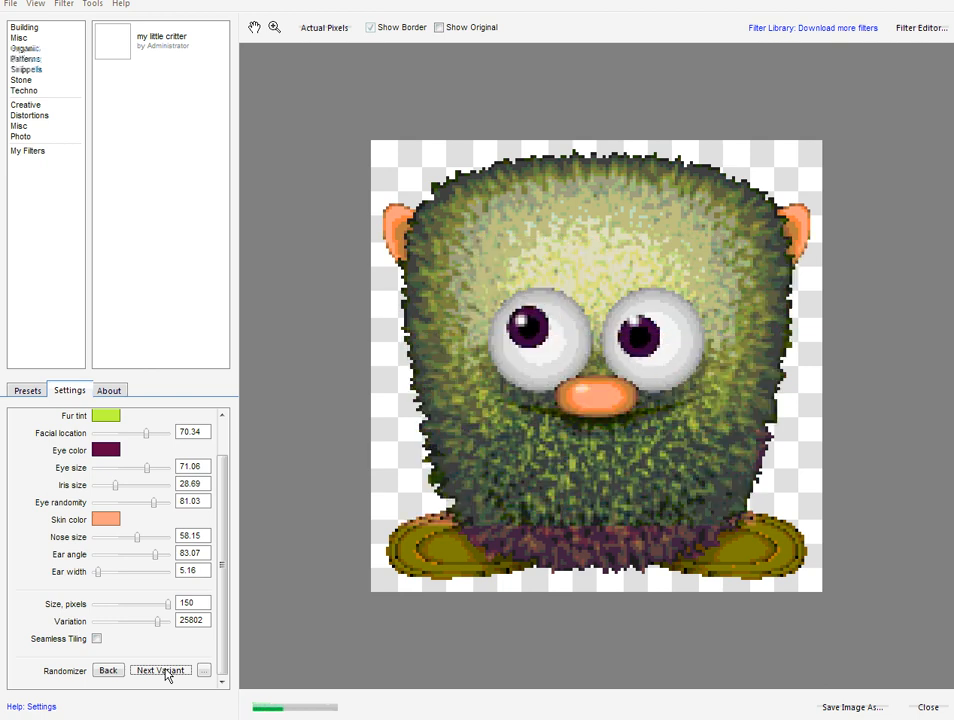
scroll(up, 3)
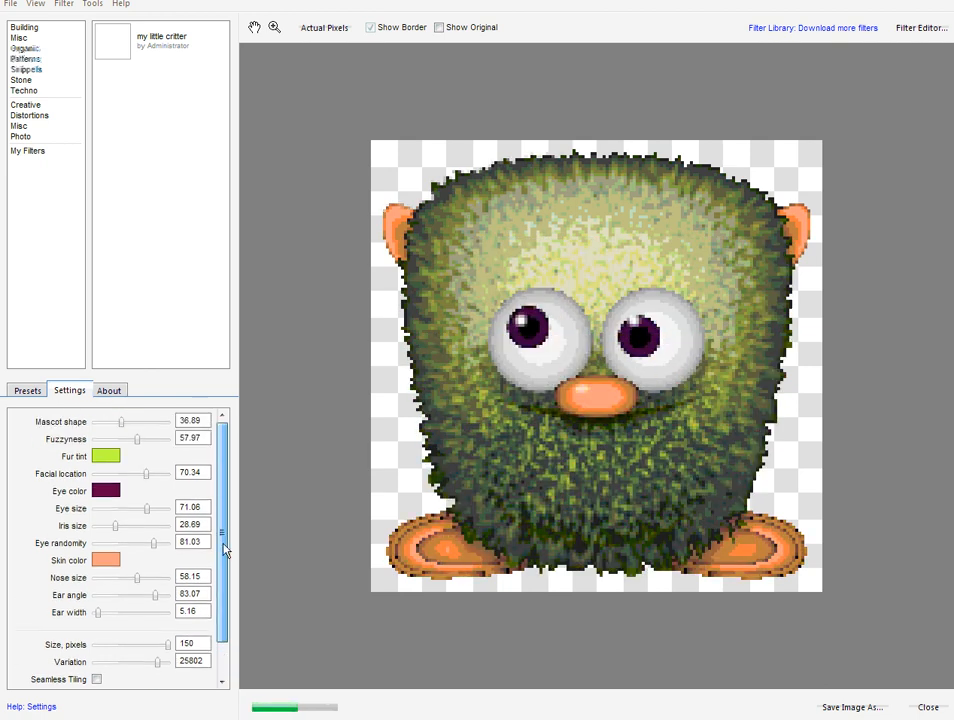
drag(137, 440, 155, 440)
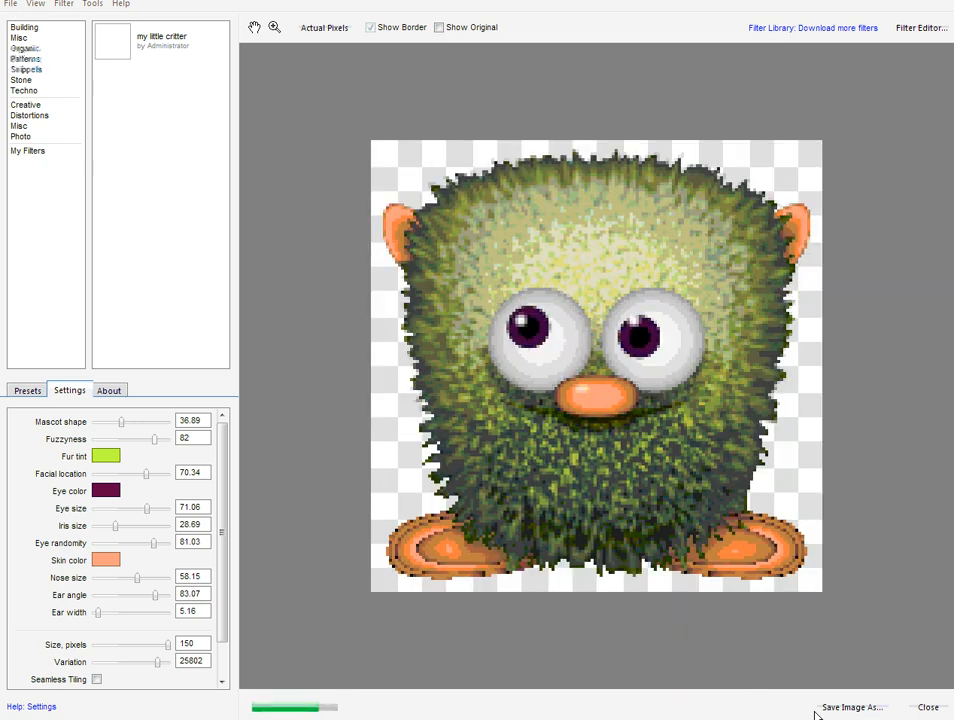
Export the green mascot as JPEG '7' at quality 100 into 'little furry mascots'.
click(852, 707)
text(7)
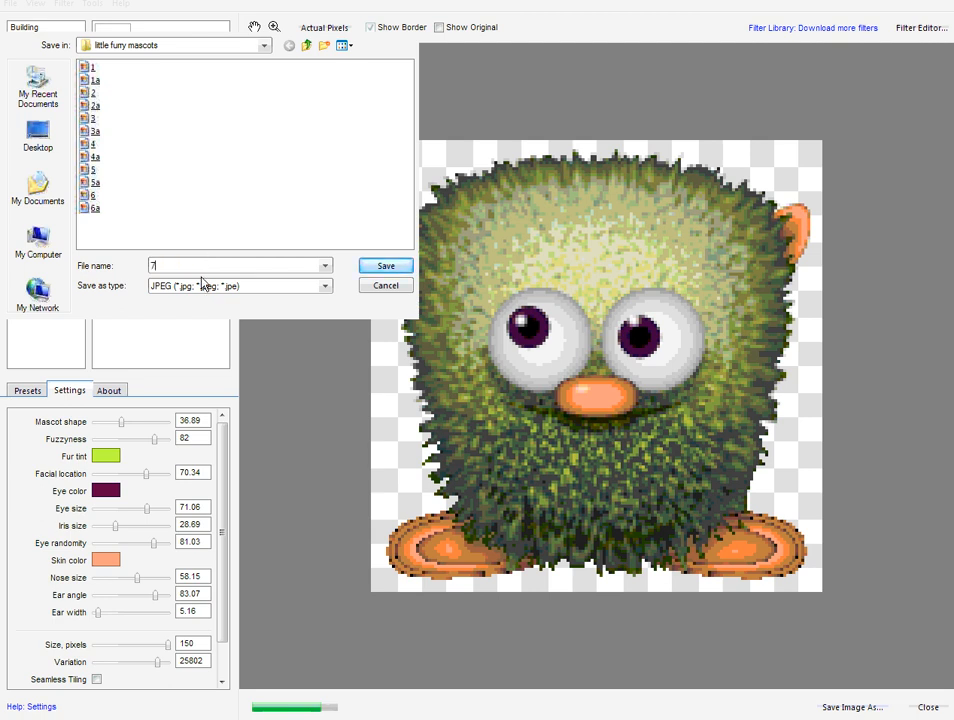
click(385, 265)
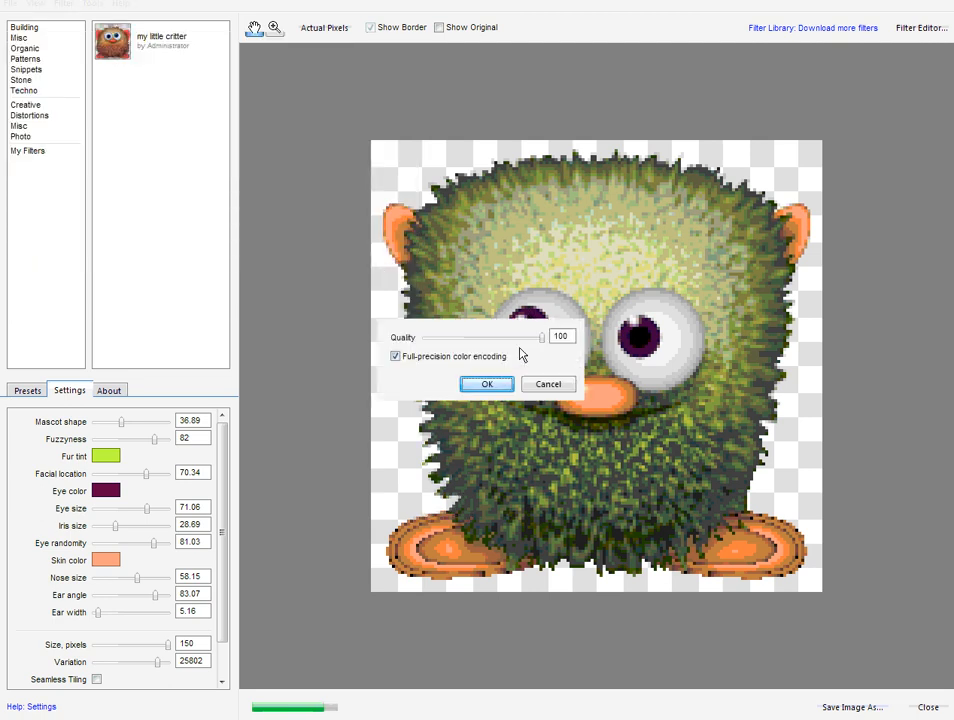
click(487, 384)
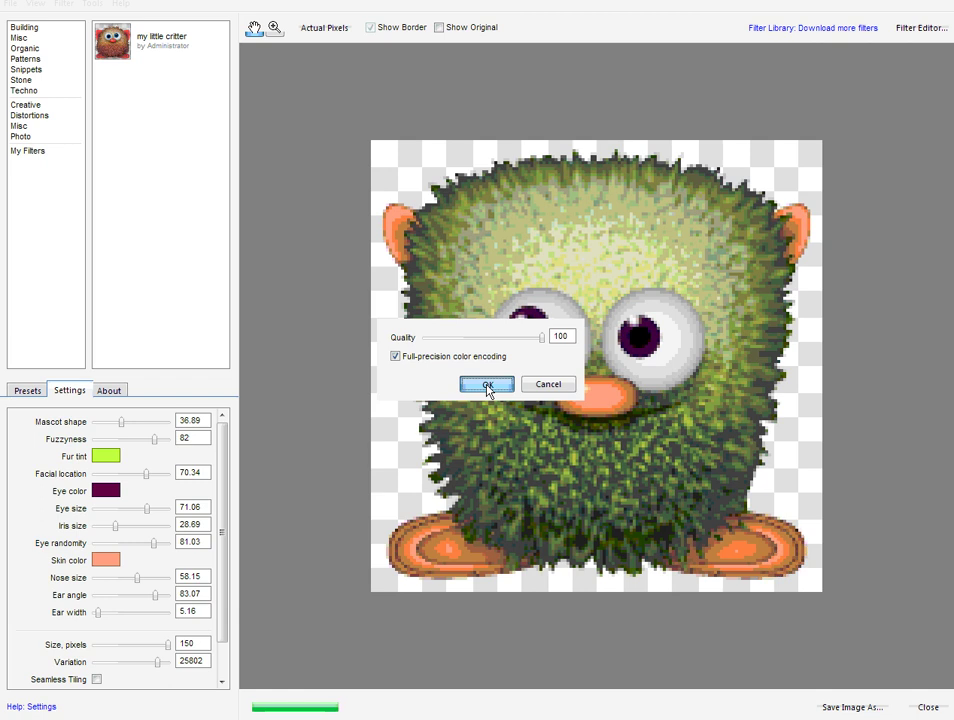
click(487, 384)
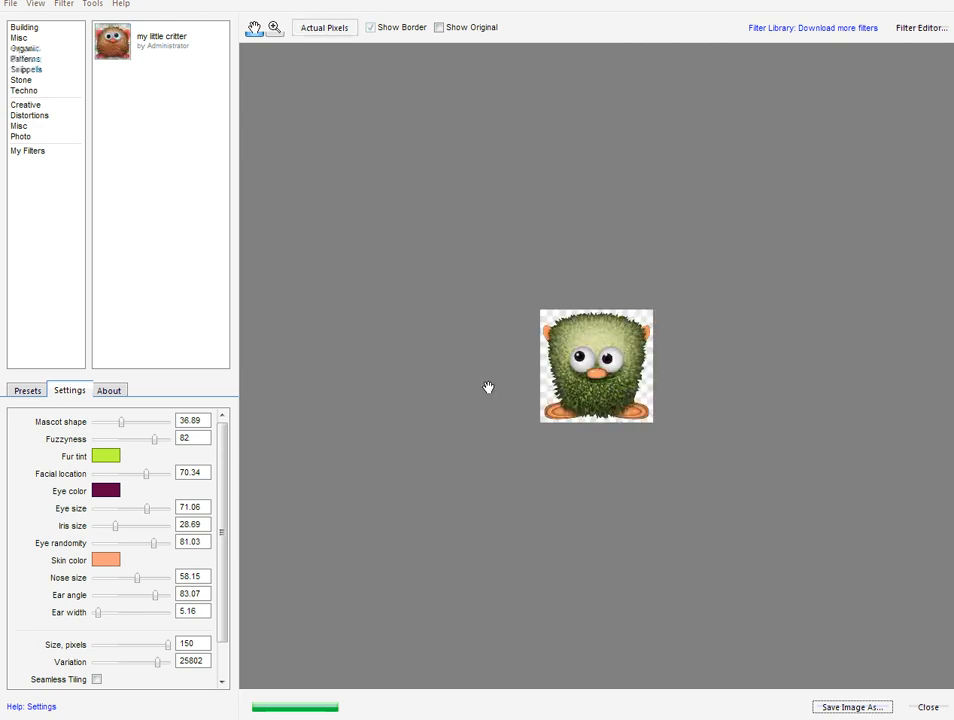
mouse_move(633, 377)
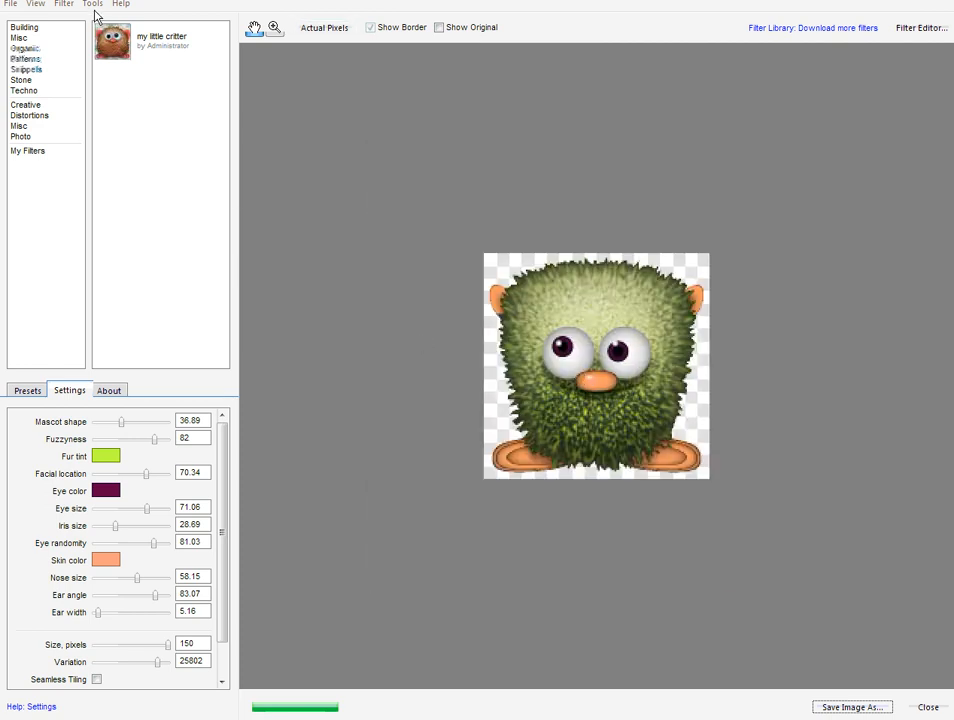
Switch the preview to the Alpha Map through Filter > Render Maps.
click(64, 4)
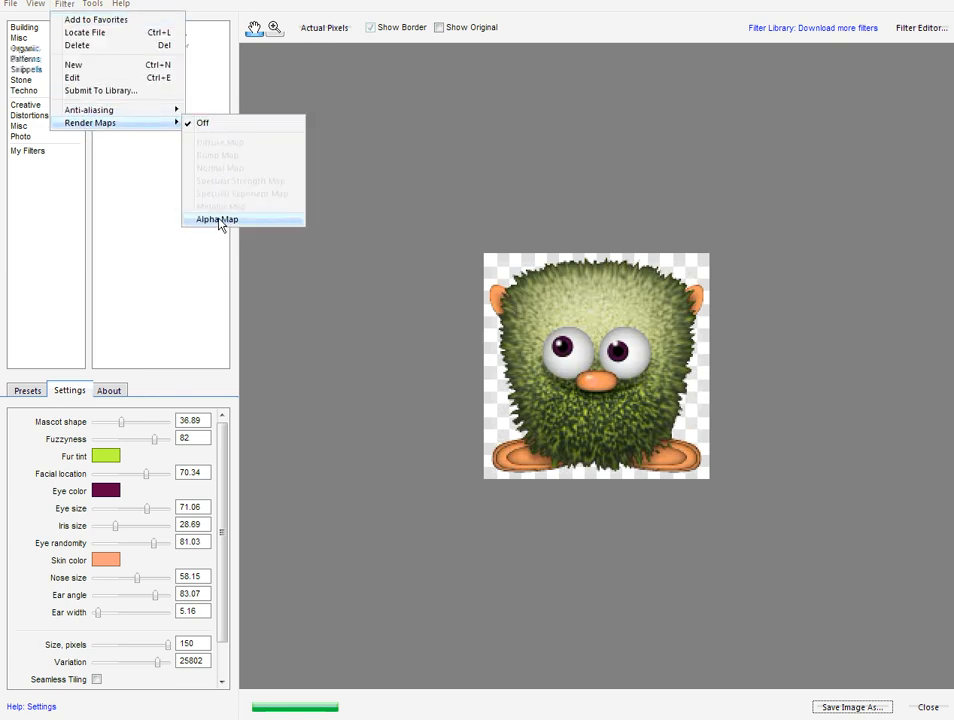
click(217, 219)
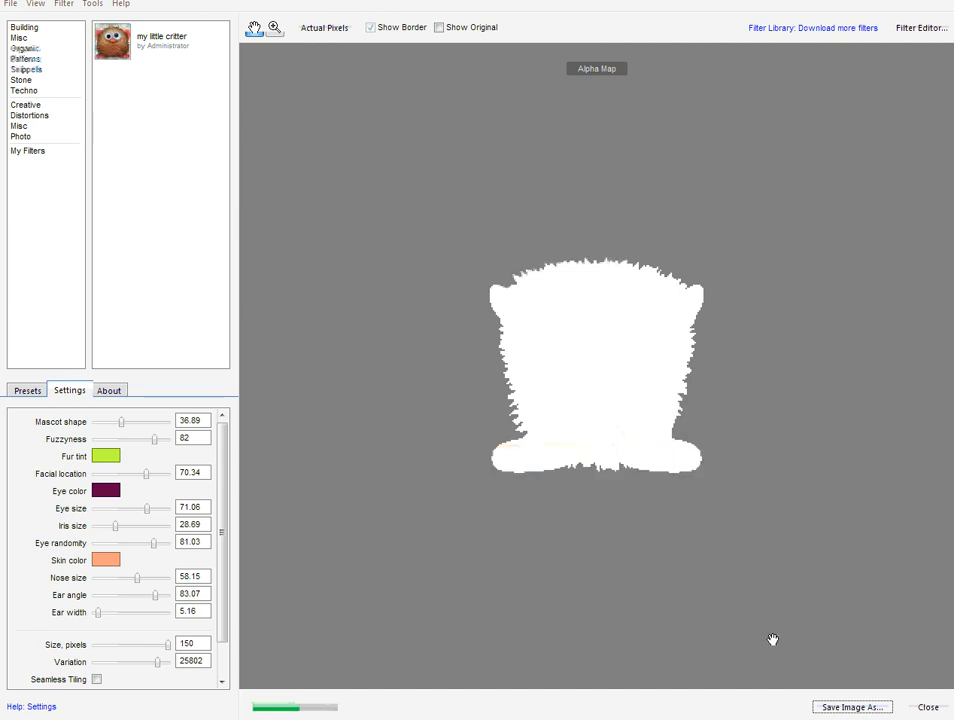
Export the green mascot's alpha map as JPEG '7a' at quality 100.
click(851, 707)
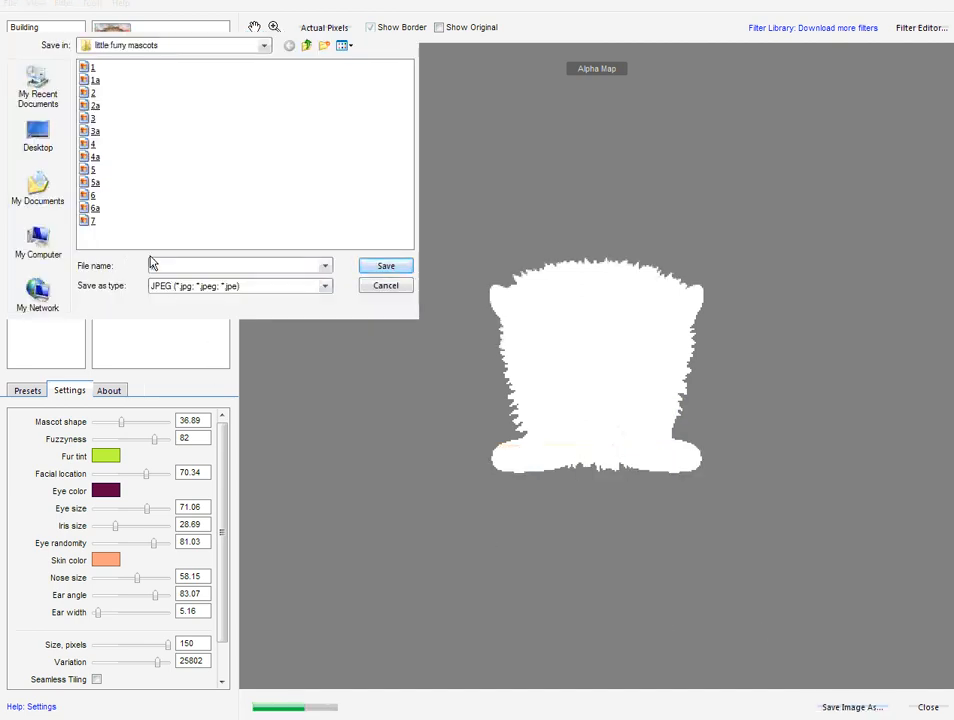
click(92, 221)
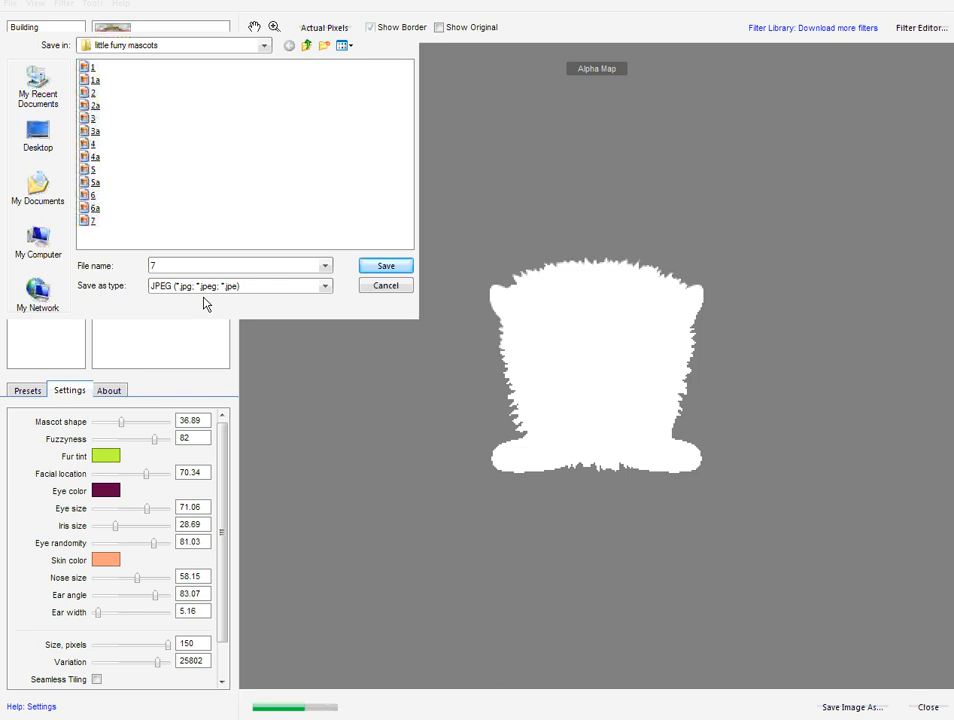
text(a)
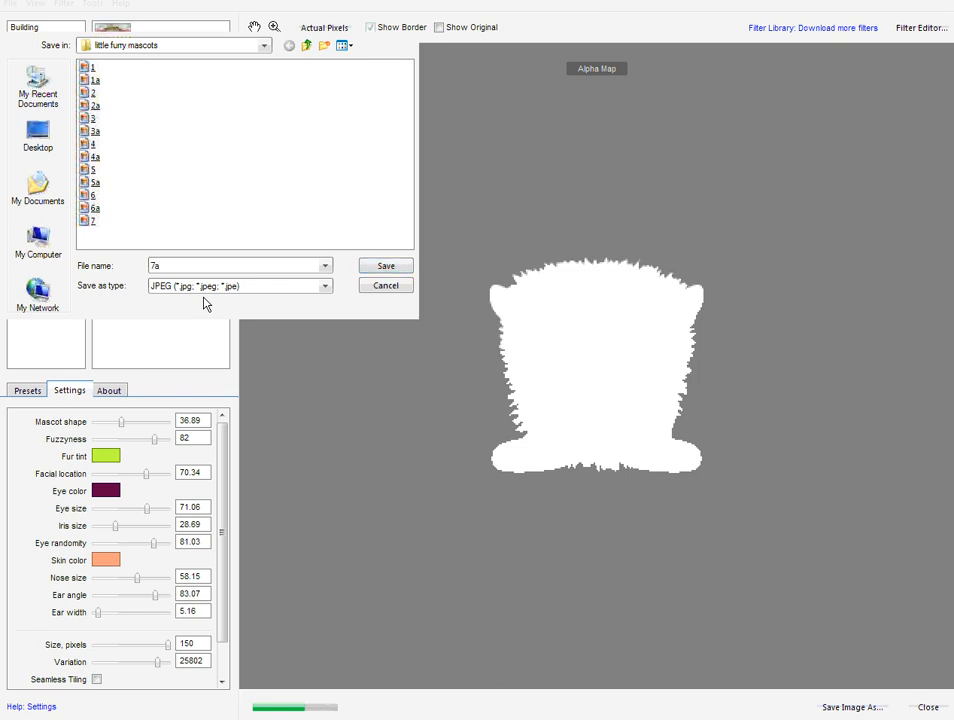
click(385, 265)
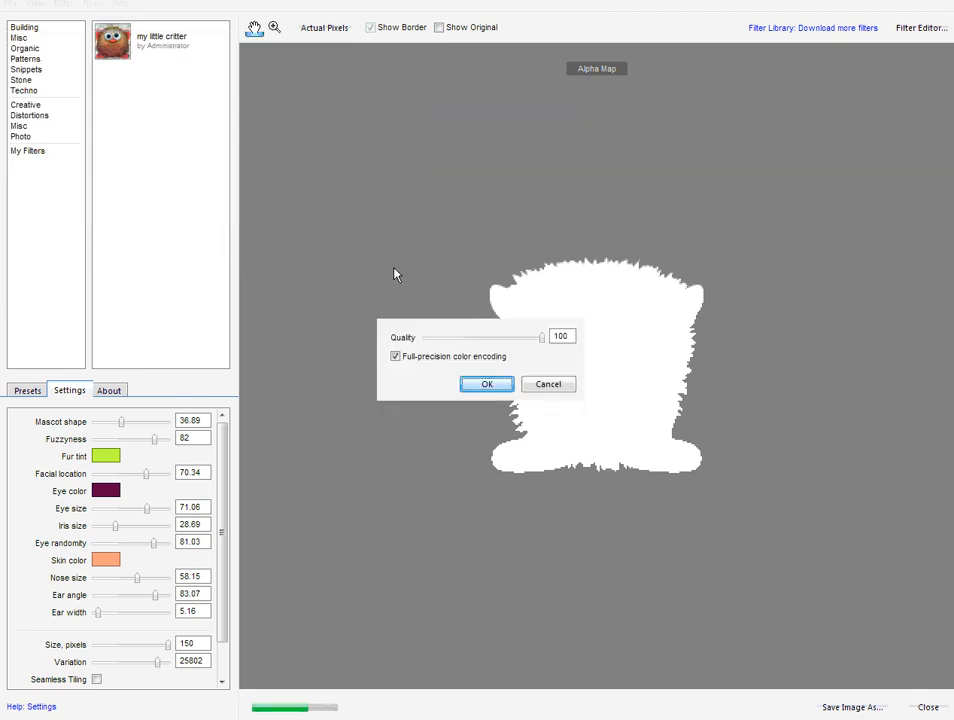
click(487, 384)
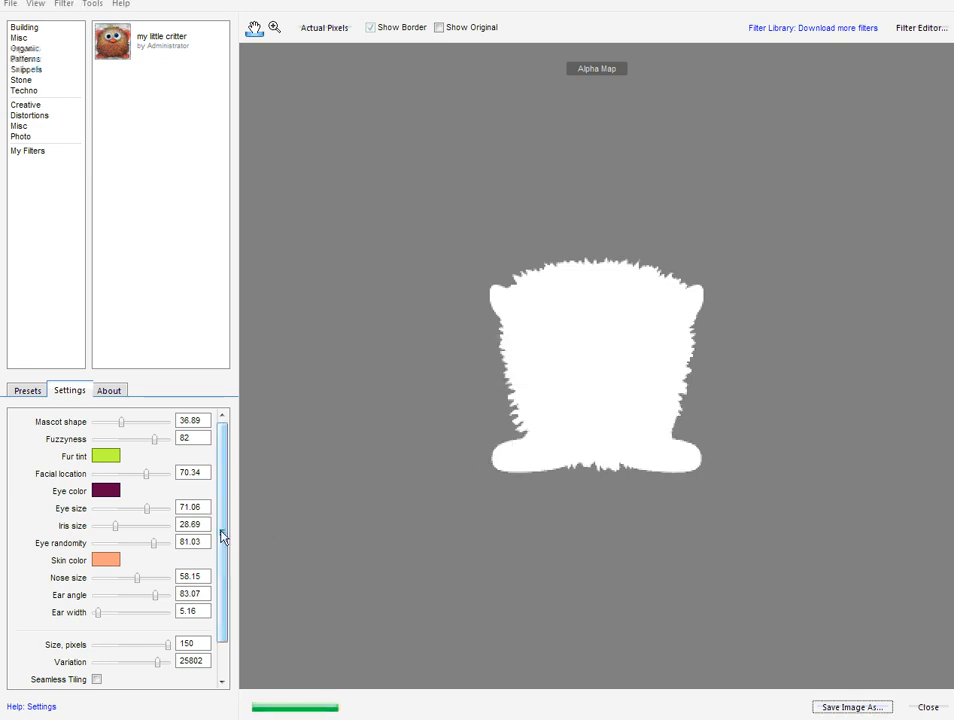
Generate a new random mascot variant and switch the preview back to colour.
click(160, 670)
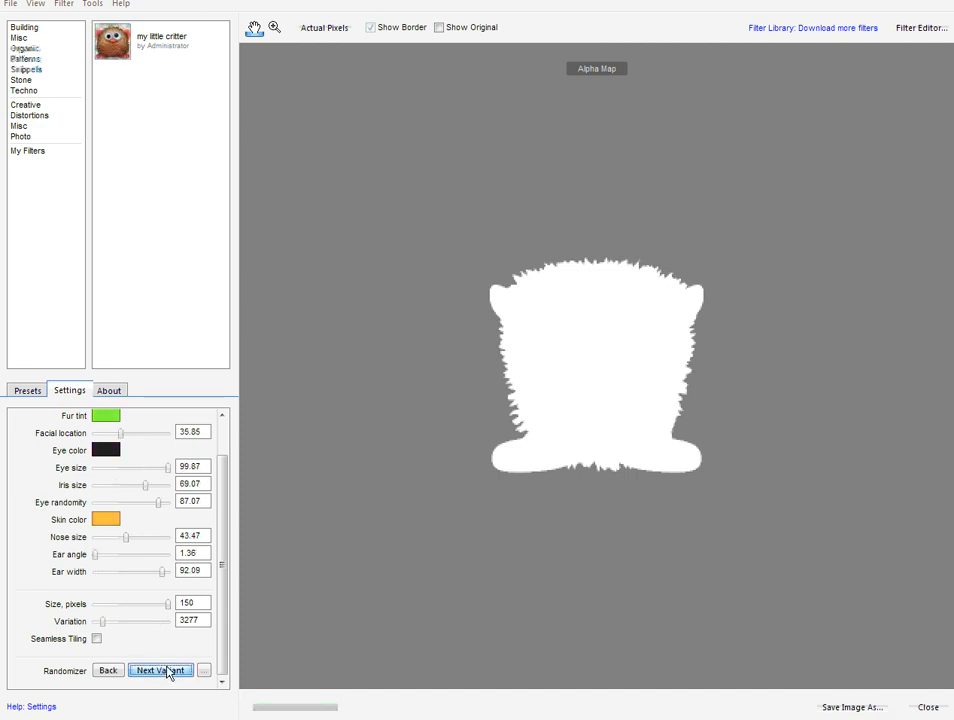
click(160, 670)
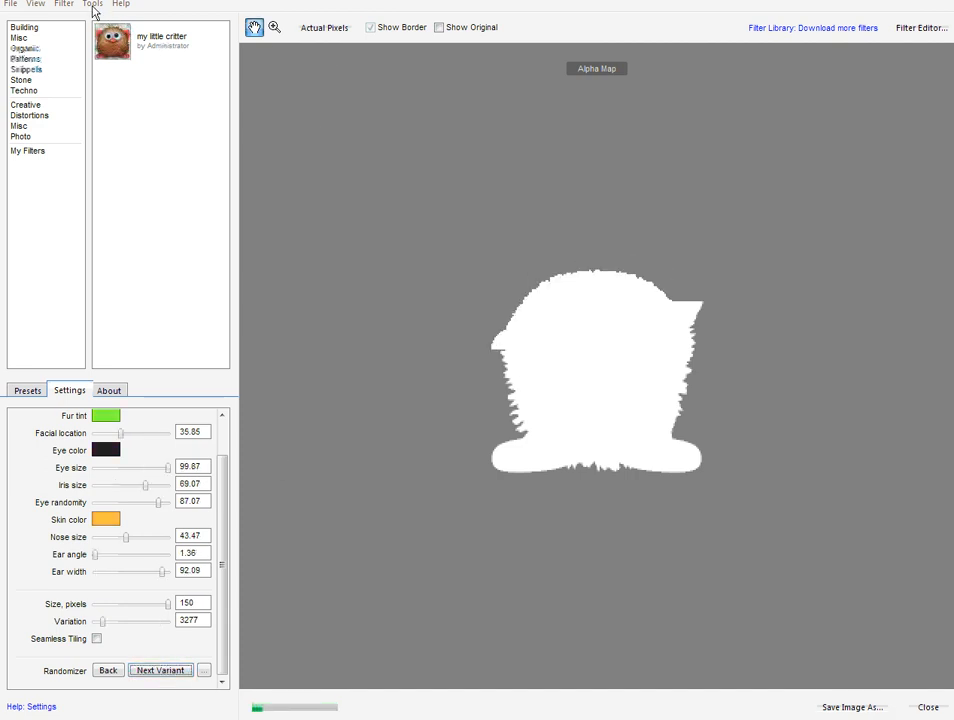
click(64, 4)
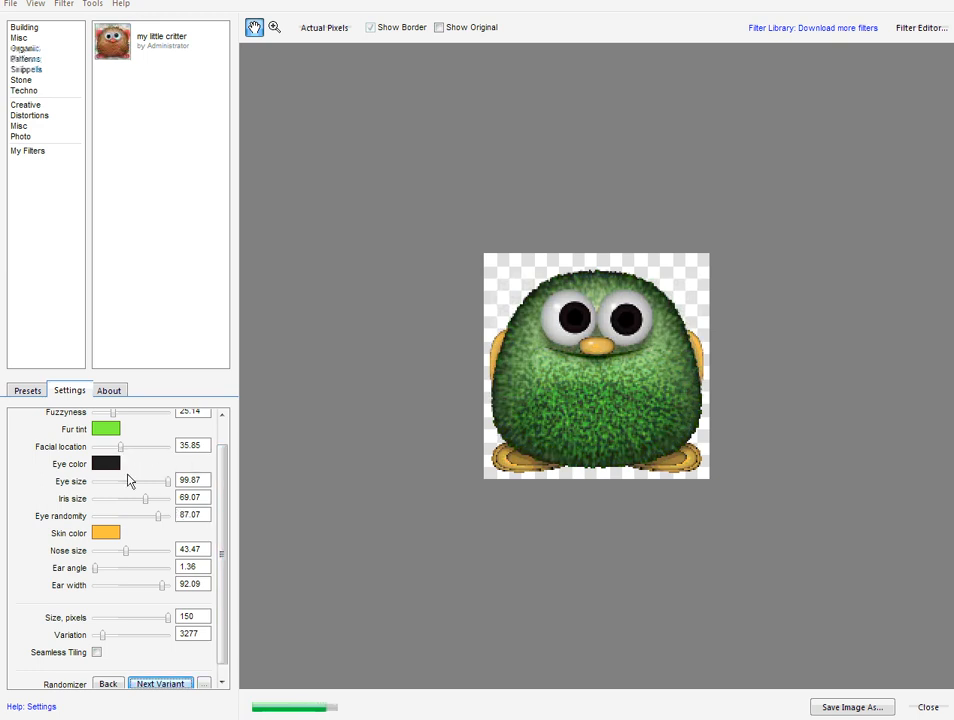
Lower the facial location and raise fuzzyness to 79 for shaggier fur.
drag(118, 446, 140, 446)
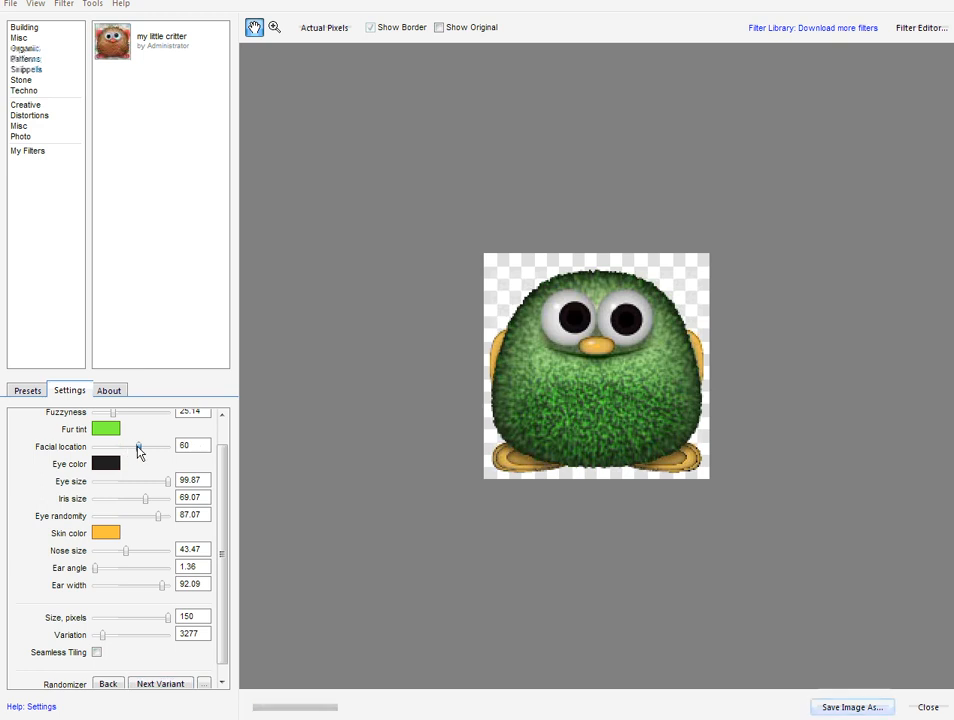
drag(138, 445, 150, 445)
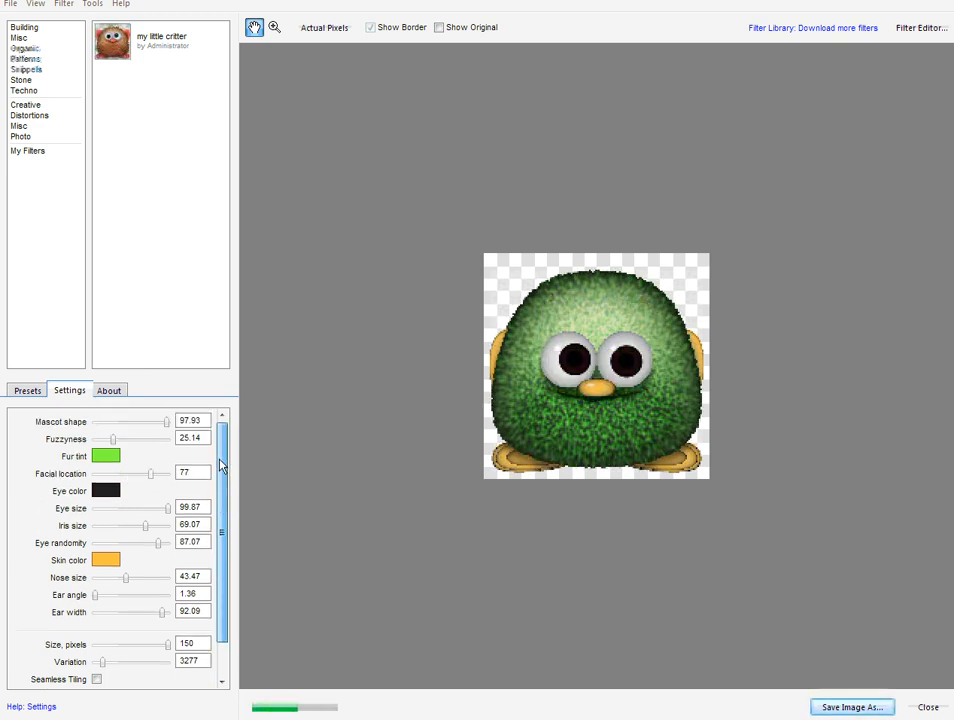
drag(113, 439, 150, 439)
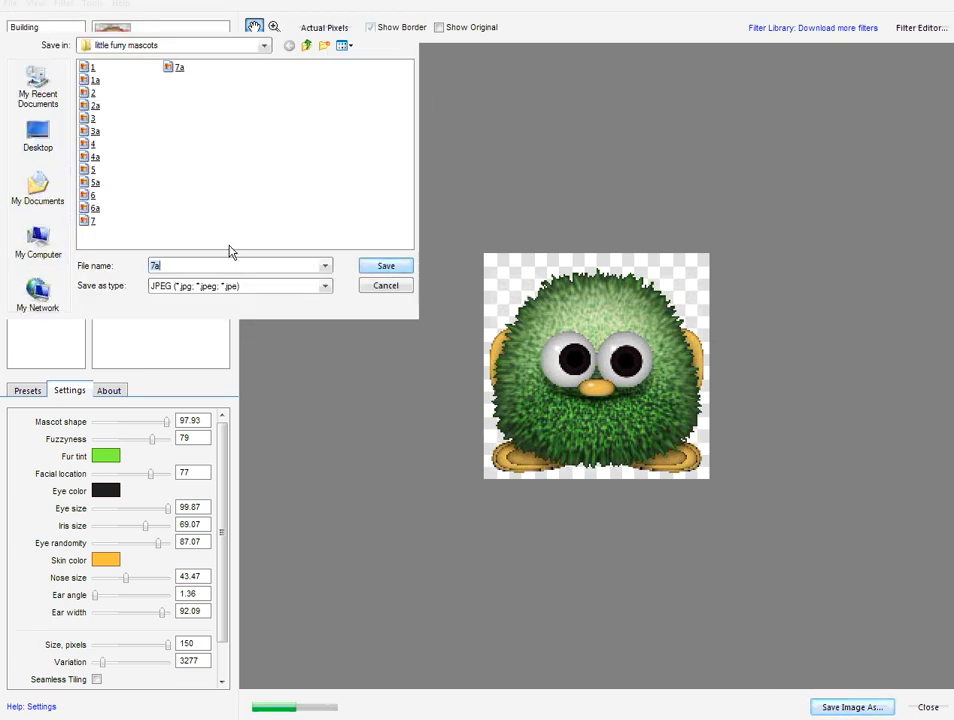
Export the shaggy green variant as JPEG file '8', accepting the quality settings.
click(386, 266)
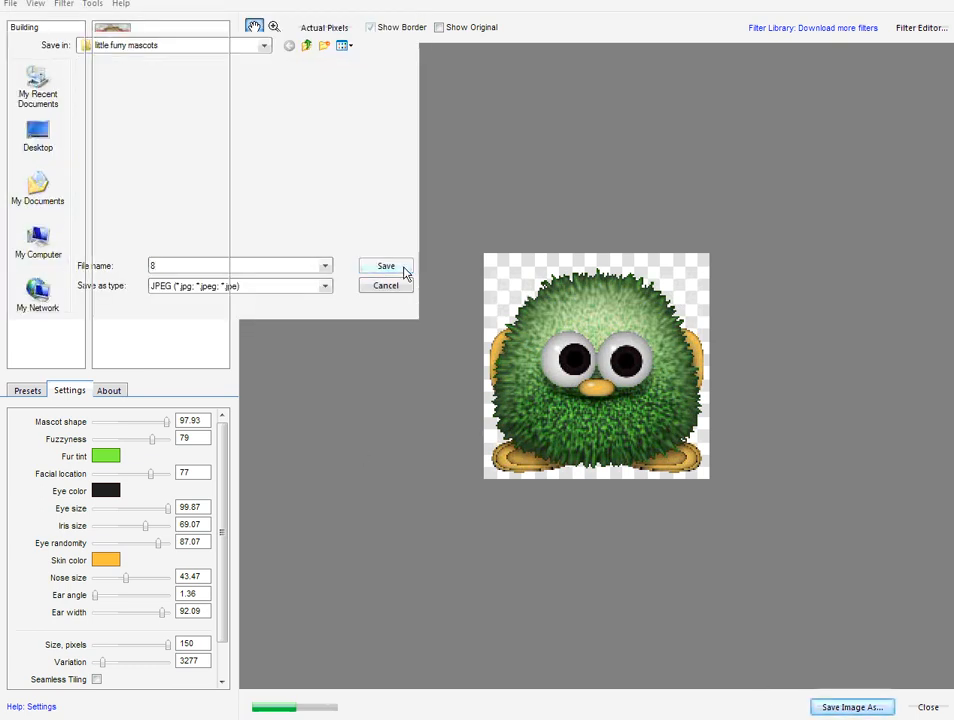
click(385, 266)
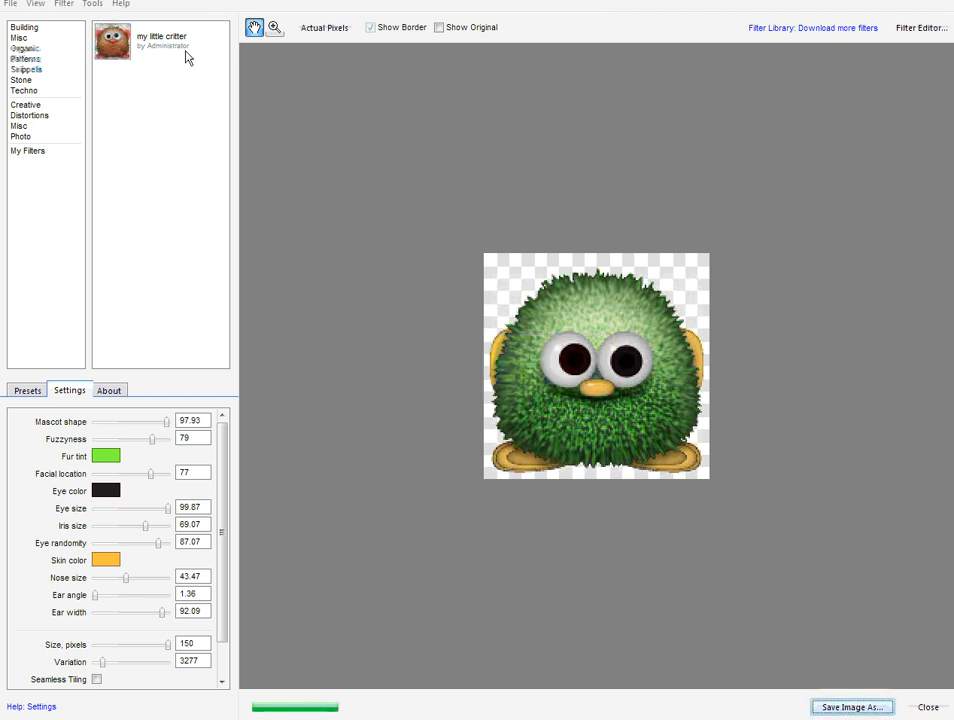
click(64, 4)
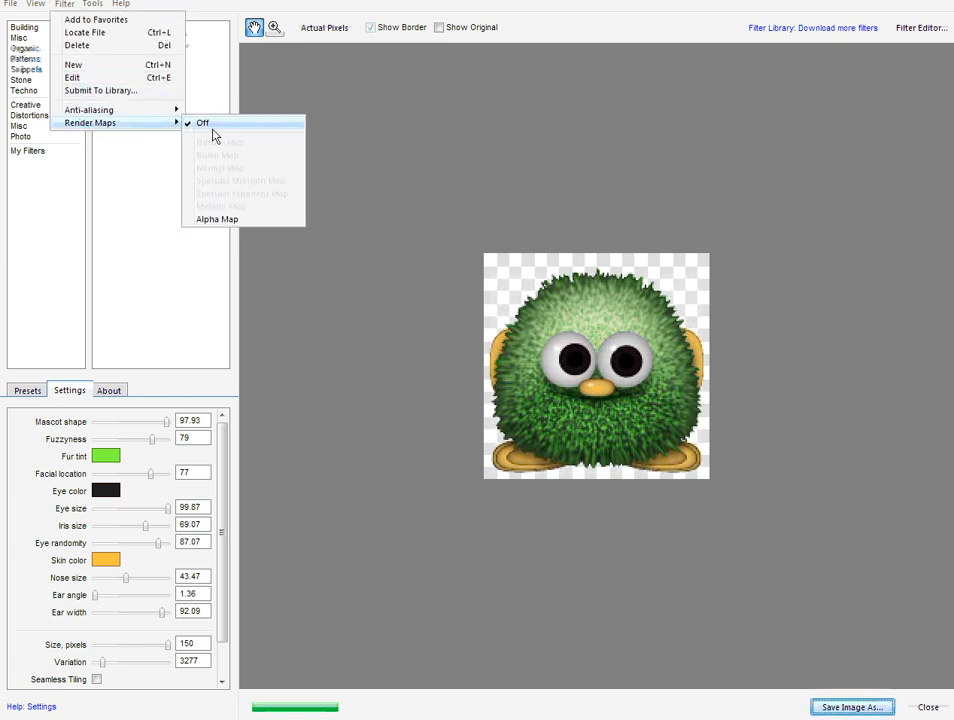
Render the shaggy variant's alpha map and export it as JPEG '8a'.
click(217, 219)
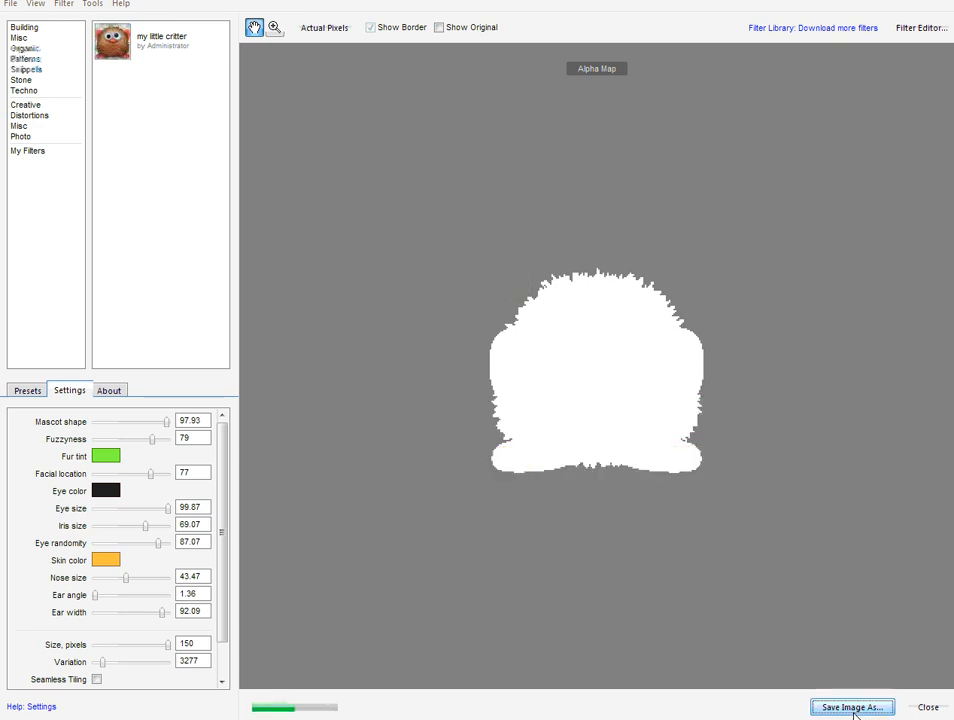
click(851, 707)
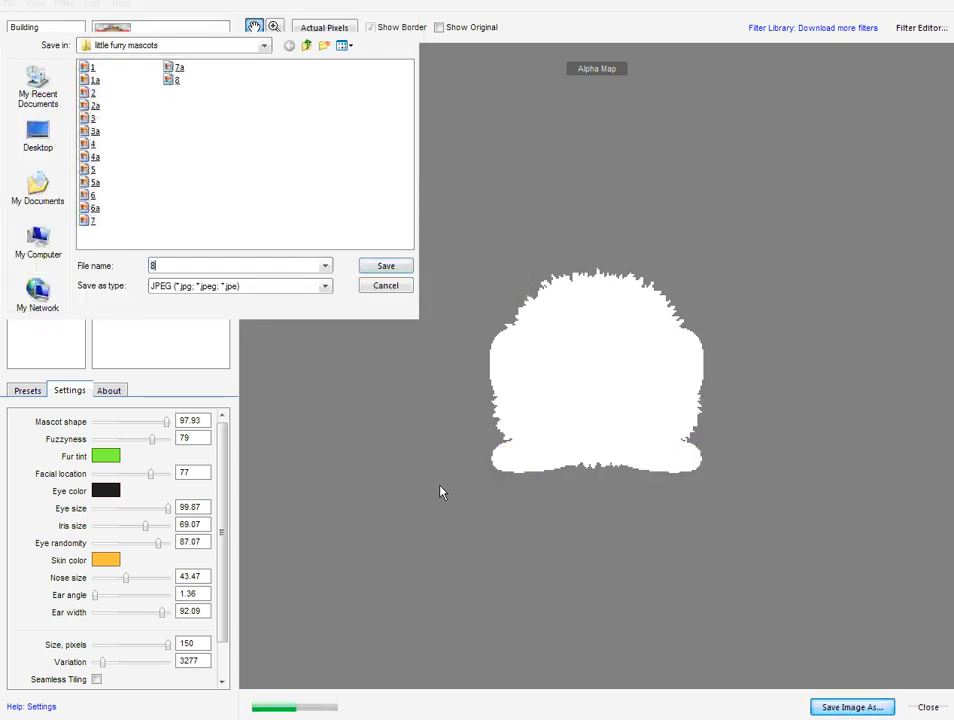
text(a)
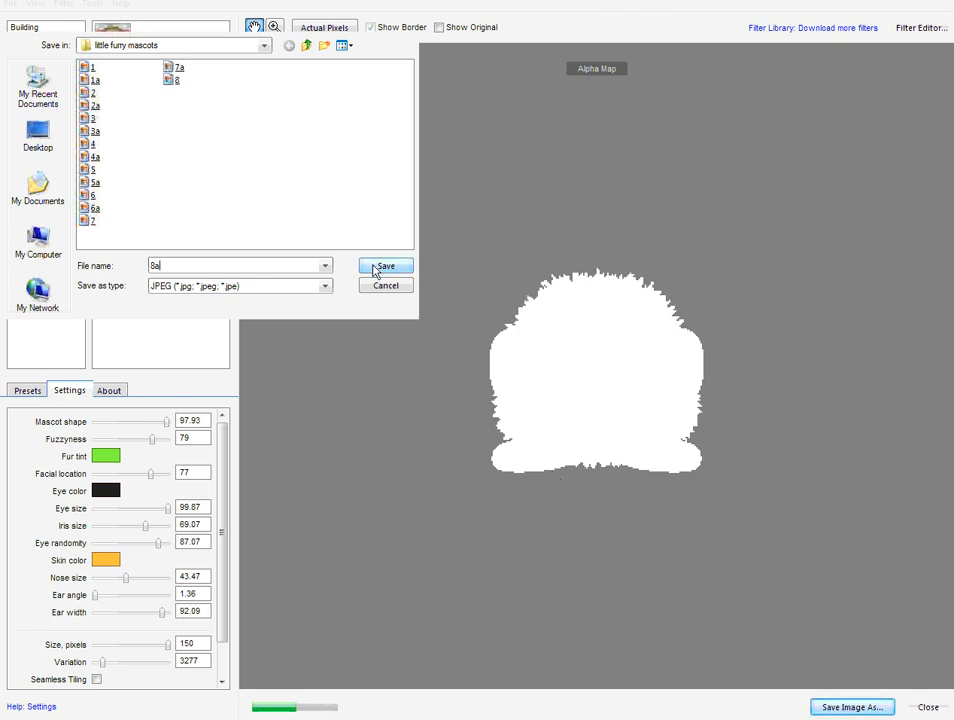
click(385, 266)
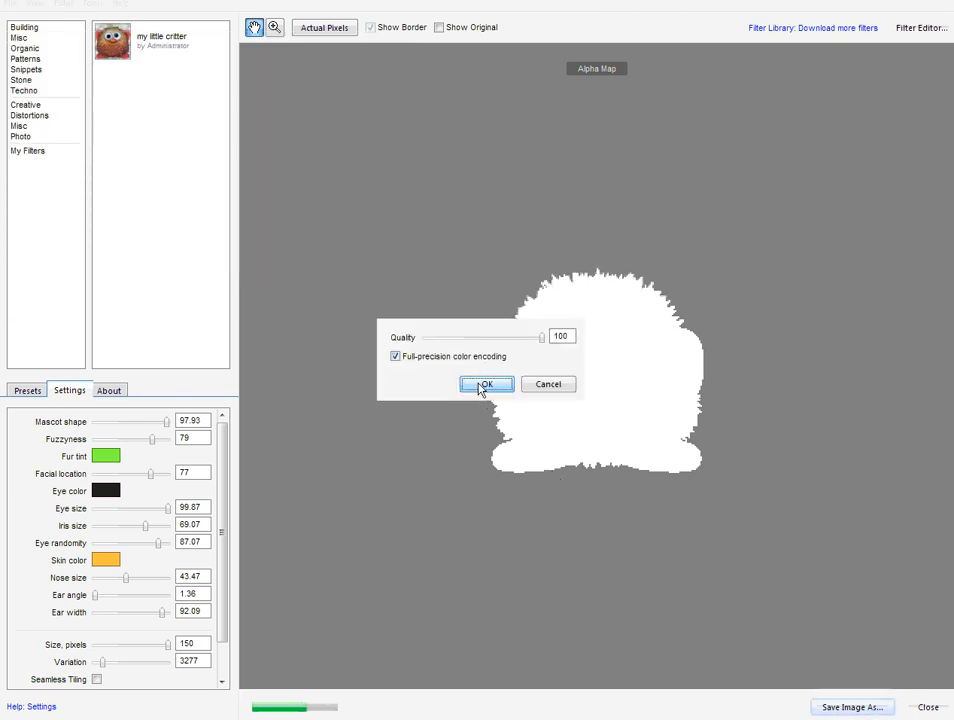
click(486, 384)
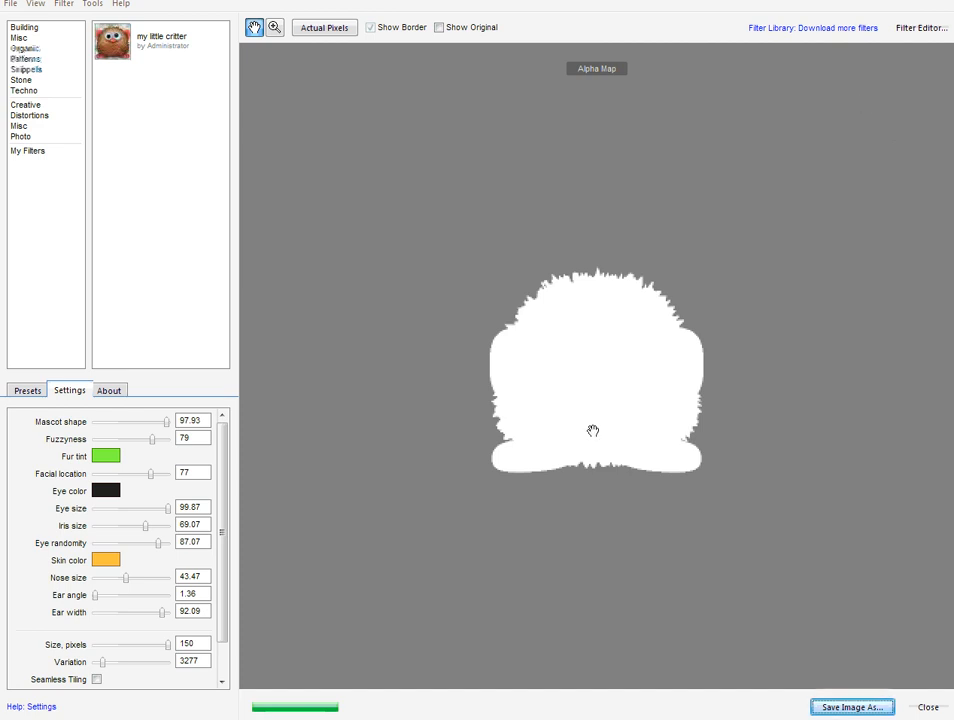
click(113, 709)
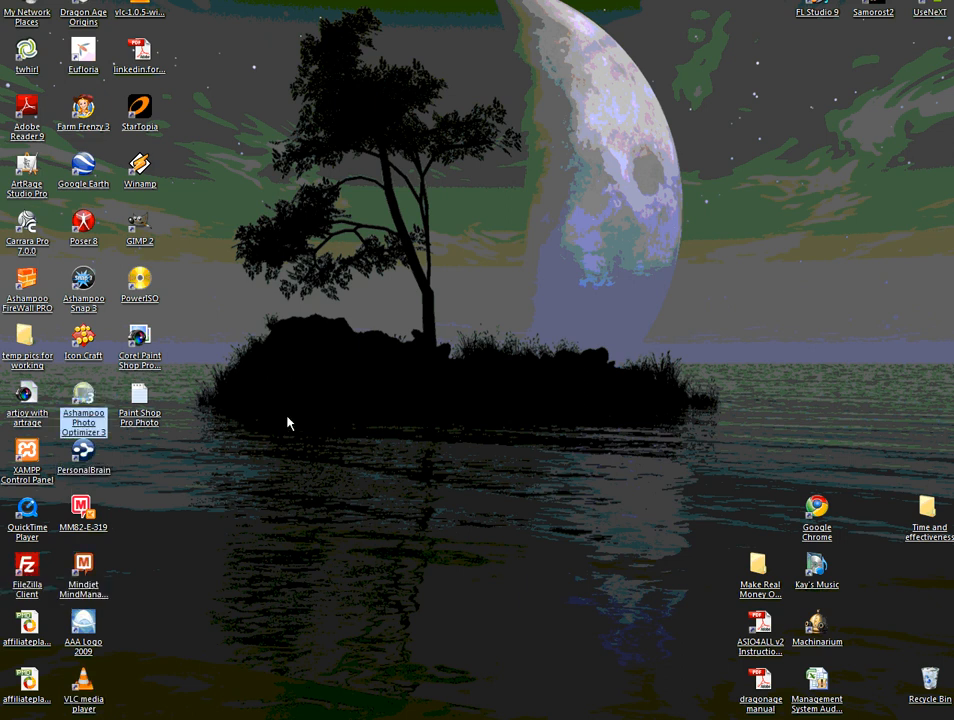
Open the little furry mascots folder, center its window, and browse the filmstrip images.
click(27, 395)
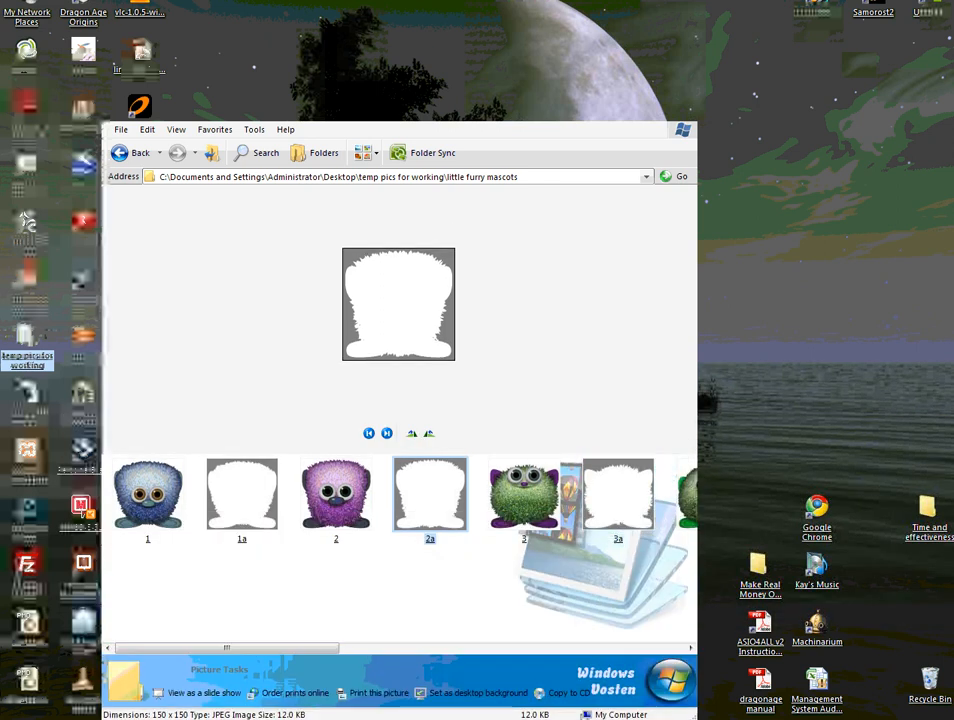
drag(400, 129, 505, 210)
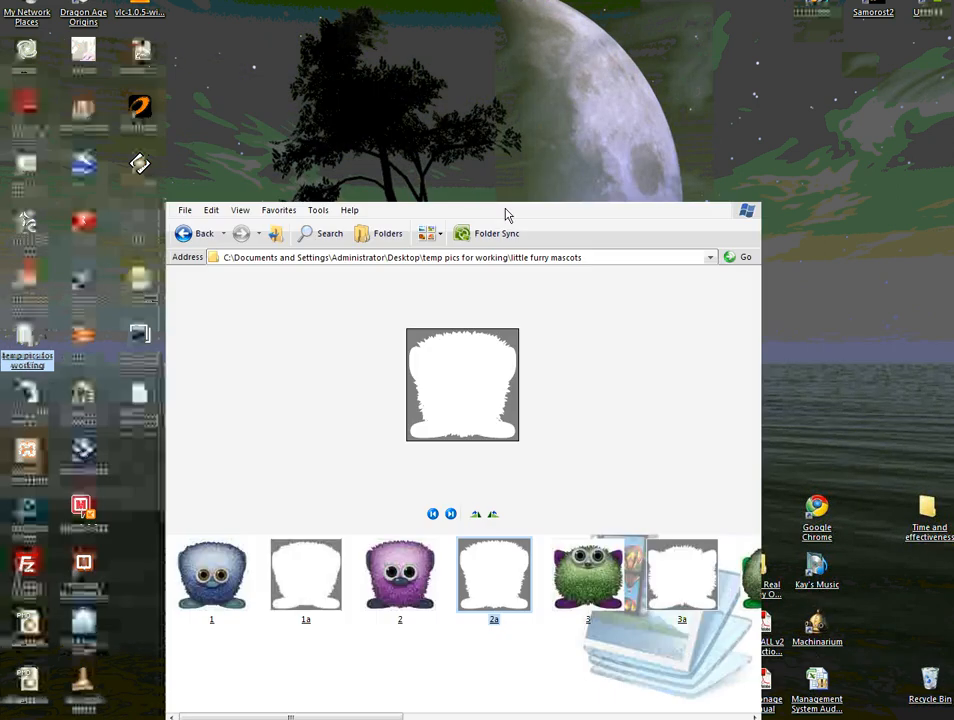
click(400, 574)
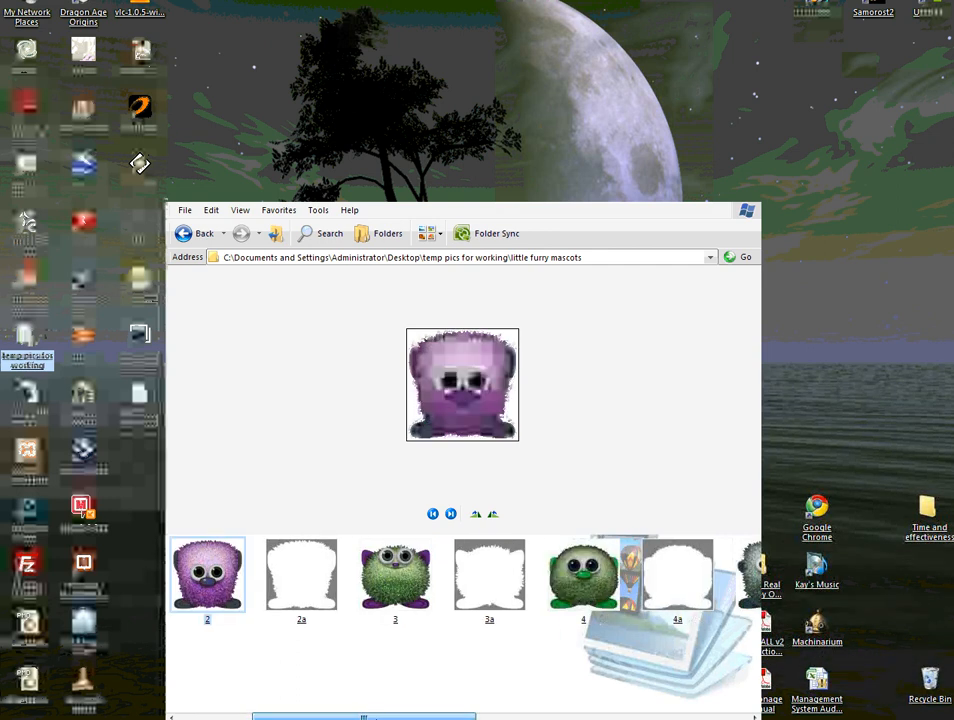
scroll(right, 3)
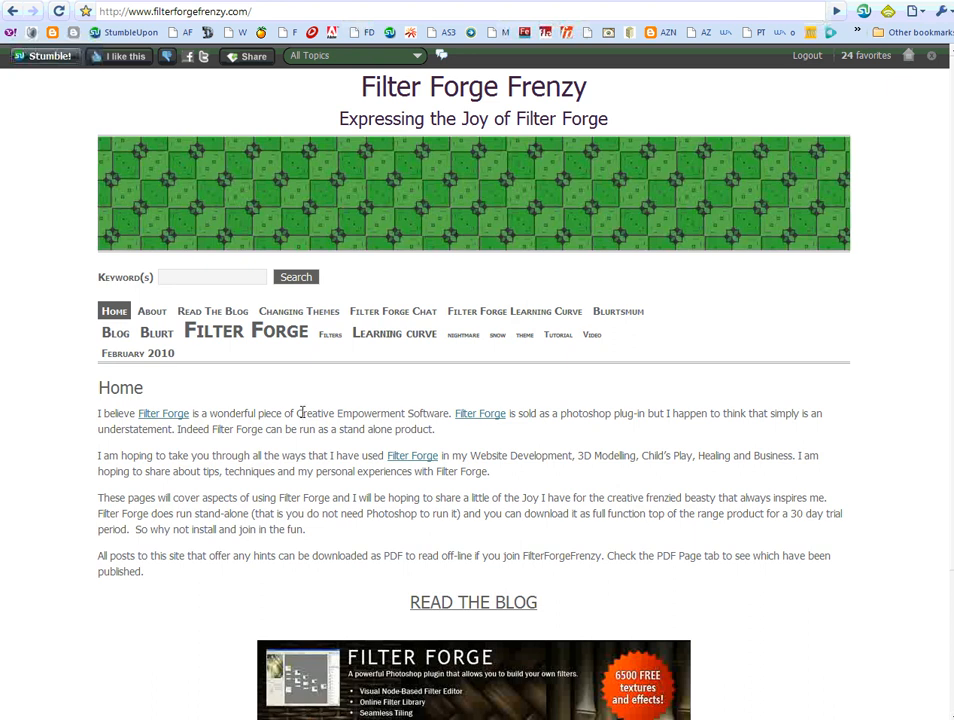
mouse_move(340, 410)
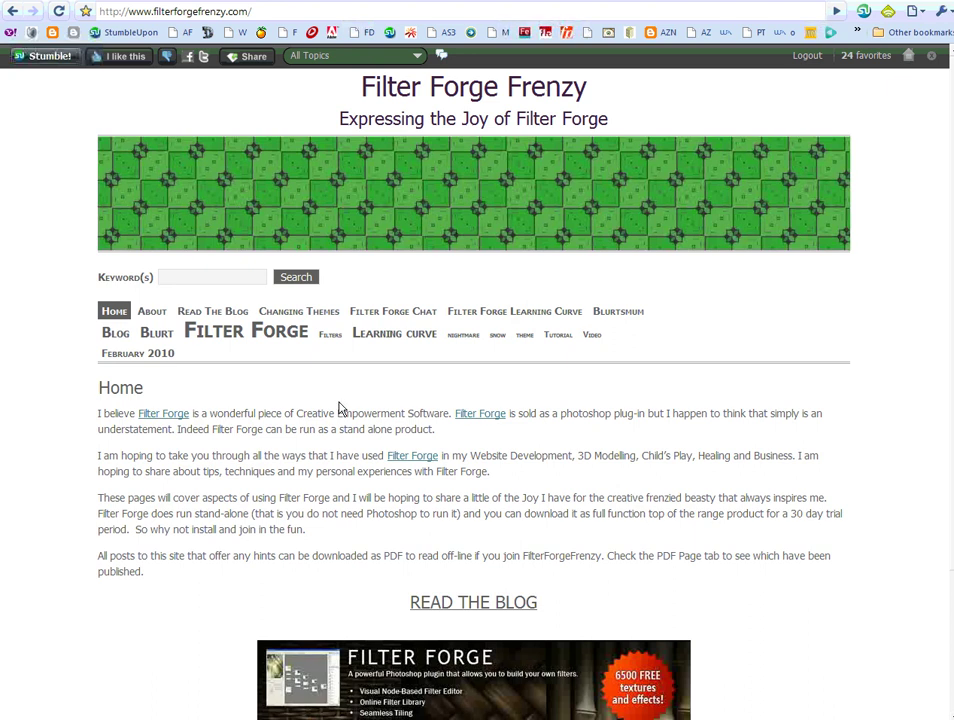
mouse_move(437, 392)
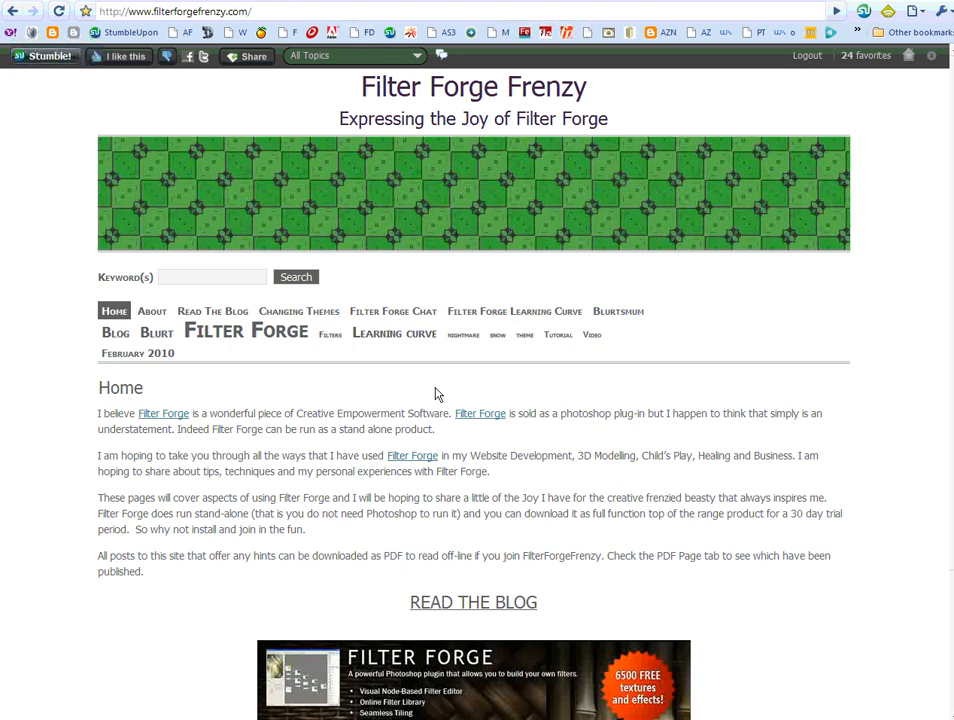
mouse_move(643, 280)
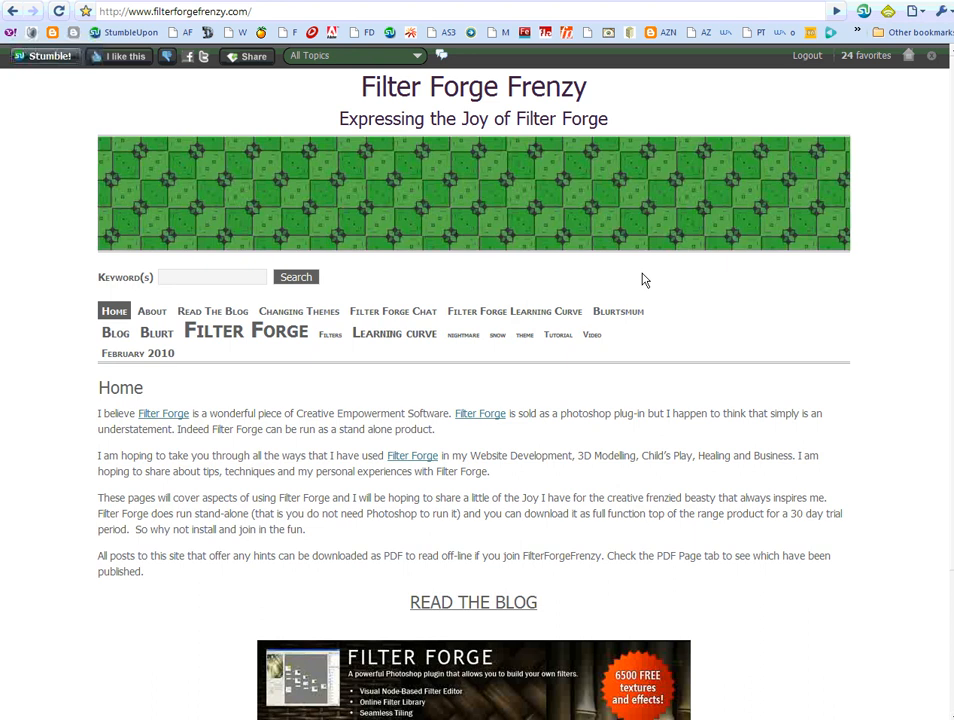